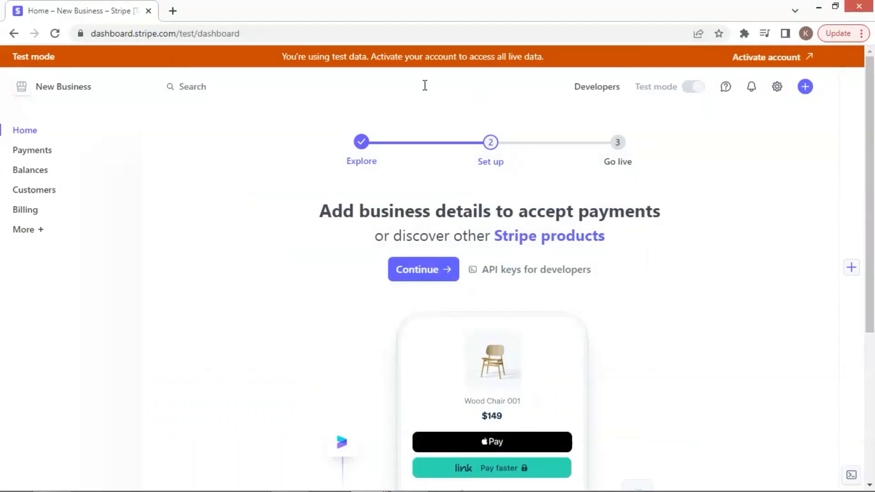
{"action": "mouse_move", "coordinate": [307, 207]}
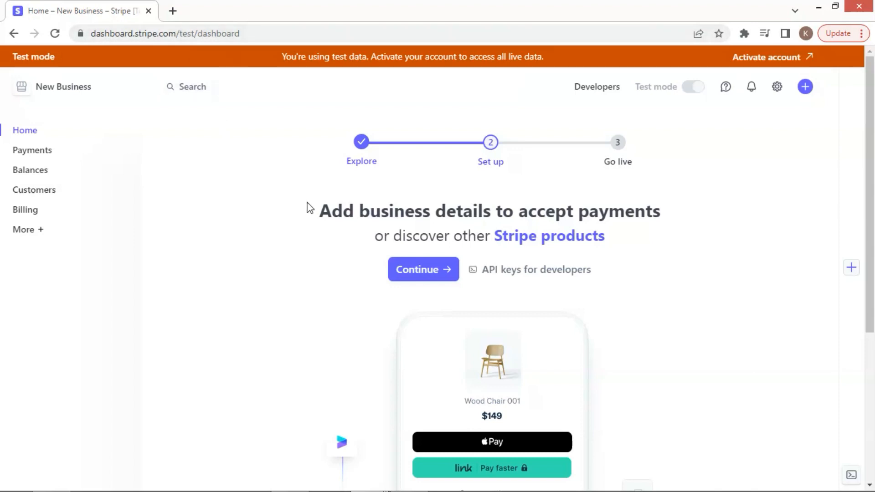
Step: Begin a new payment link from the Dashboard's create menu
{"action": "left_click", "coordinate": [804, 87]}
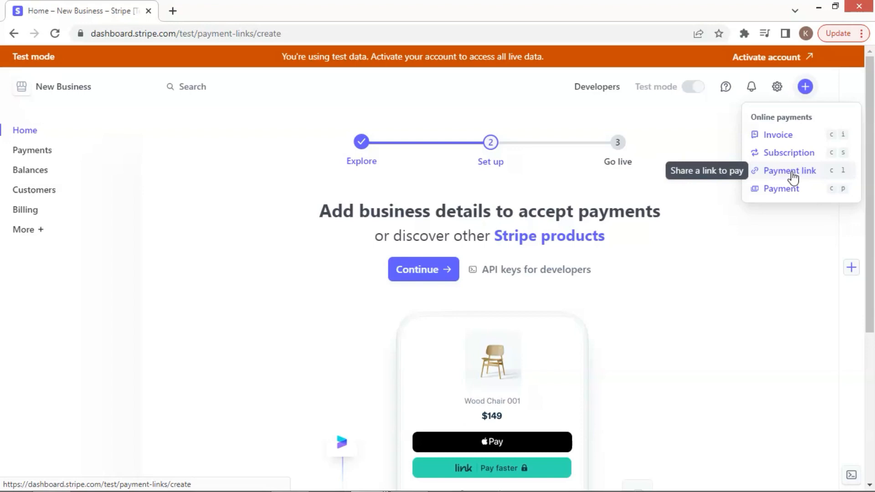
{"action": "left_click", "coordinate": [789, 170]}
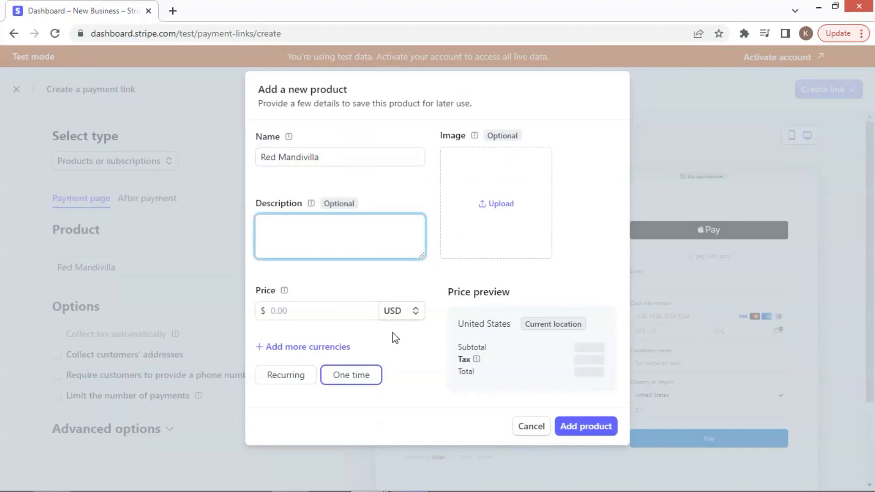
Step: Add a Red Mandevilla product with its full name, a $5.60 price and an uploaded plant photo
{"action": "type", "text": "Live Outdoor Full Sun Plant 36in Tall Red Mandevilla in 10in Grower Pot"}
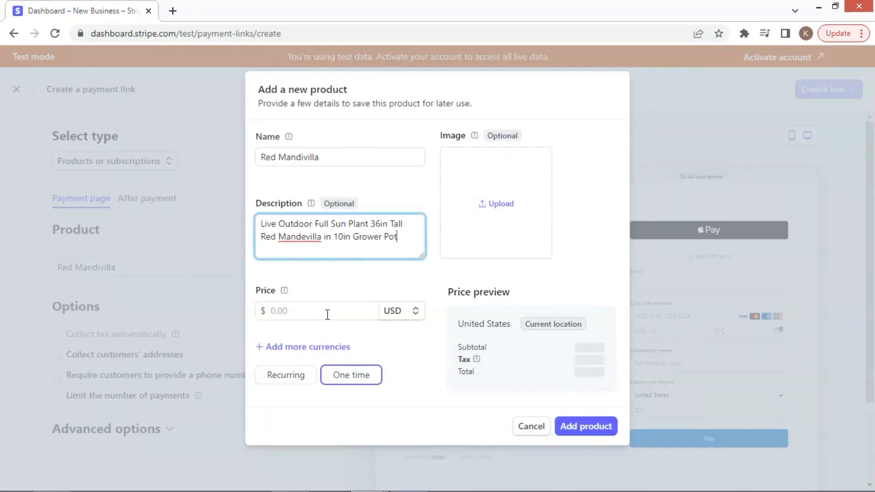
{"action": "type", "text": "5.60"}
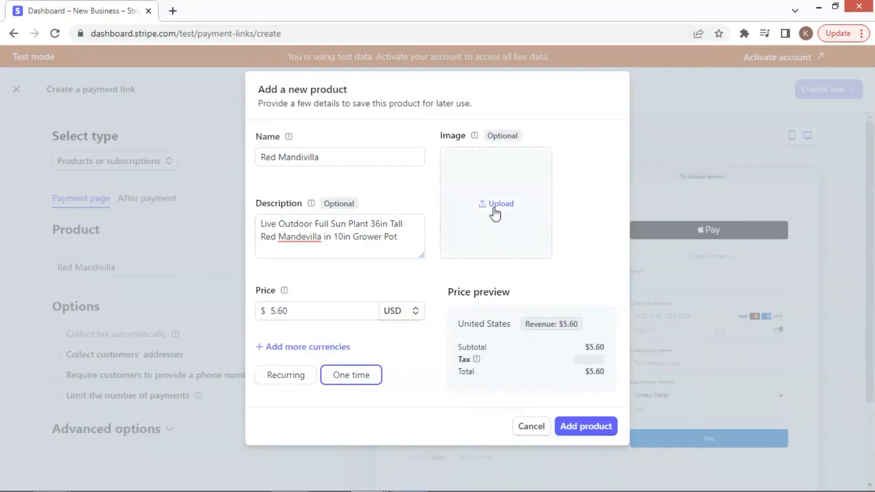
{"action": "left_click", "coordinate": [495, 203]}
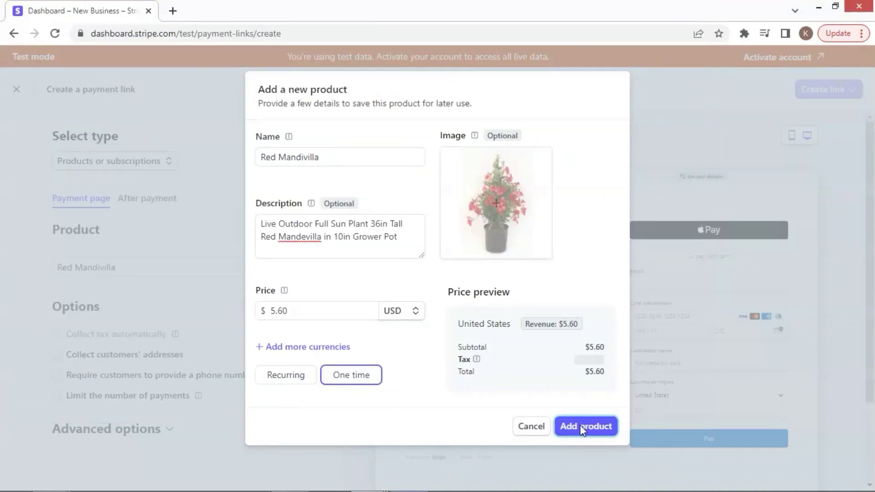
{"action": "left_click", "coordinate": [586, 427]}
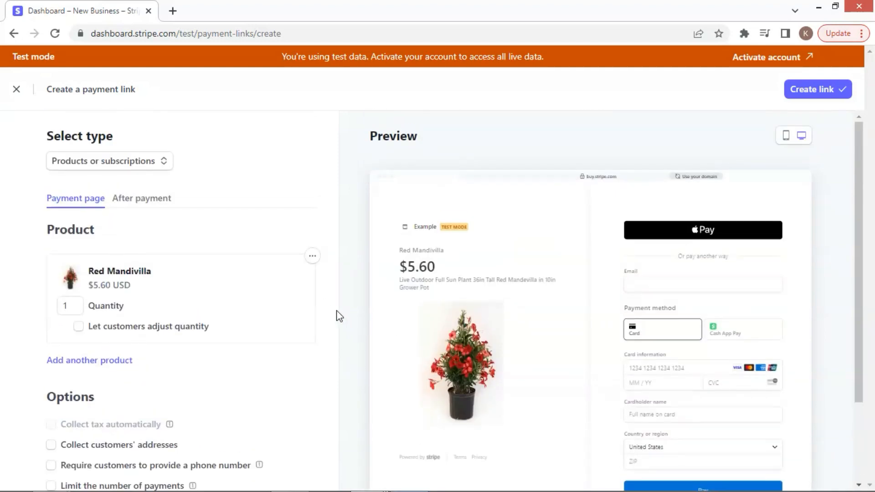
{"action": "mouse_move", "coordinate": [817, 89]}
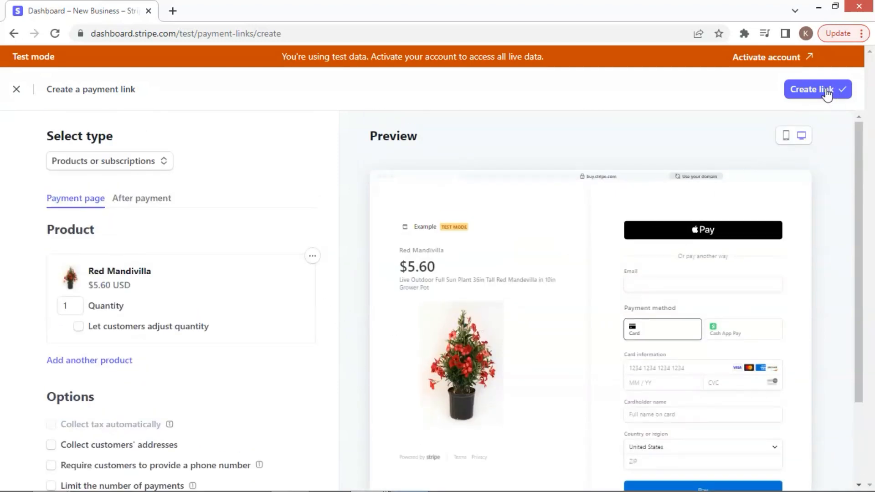
Step: Create the Red Mandivilla payment link, then start a second link with a new product
{"action": "left_click", "coordinate": [817, 88]}
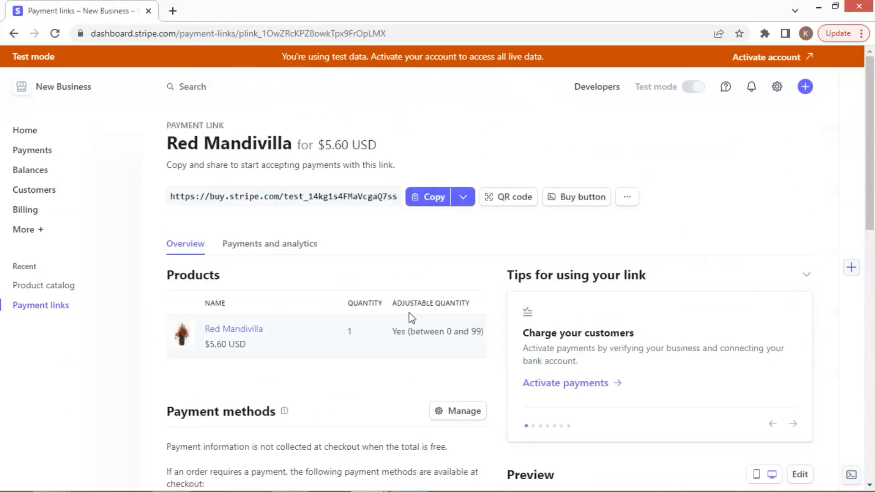
{"action": "left_click", "coordinate": [804, 87]}
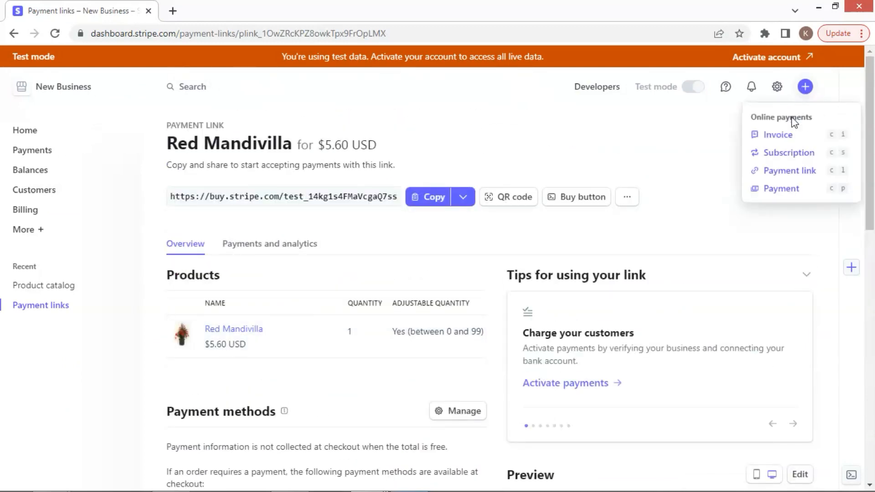
{"action": "mouse_move", "coordinate": [791, 171]}
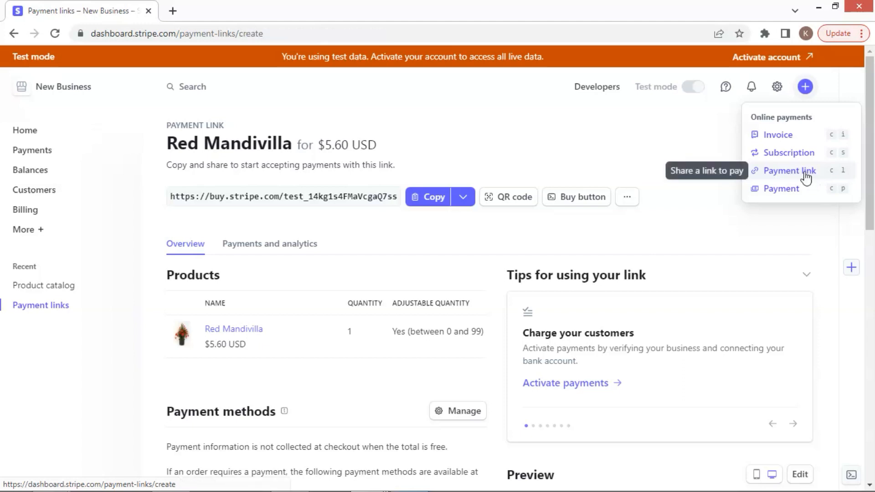
{"action": "left_click", "coordinate": [790, 171]}
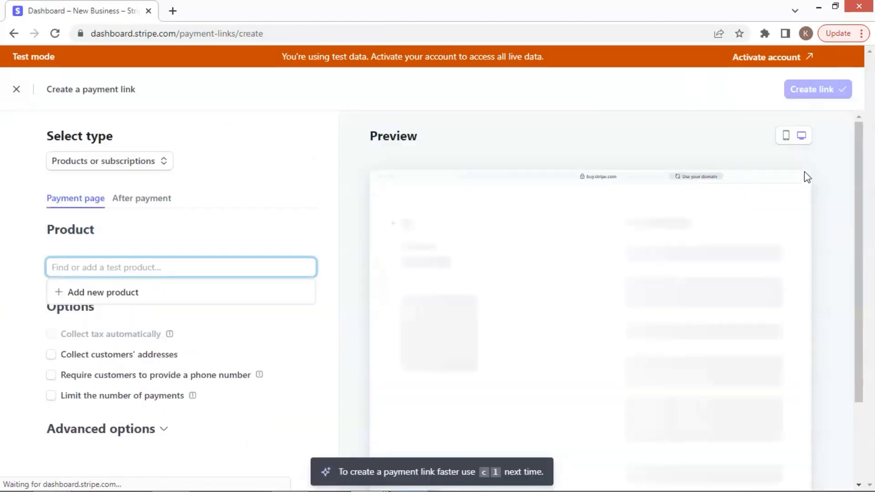
{"action": "left_click", "coordinate": [17, 89]}
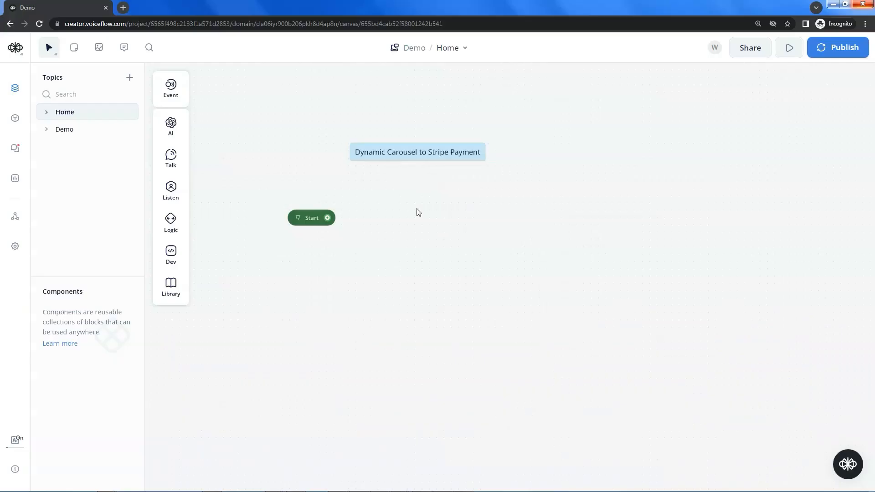
{"action": "mouse_move", "coordinate": [548, 282]}
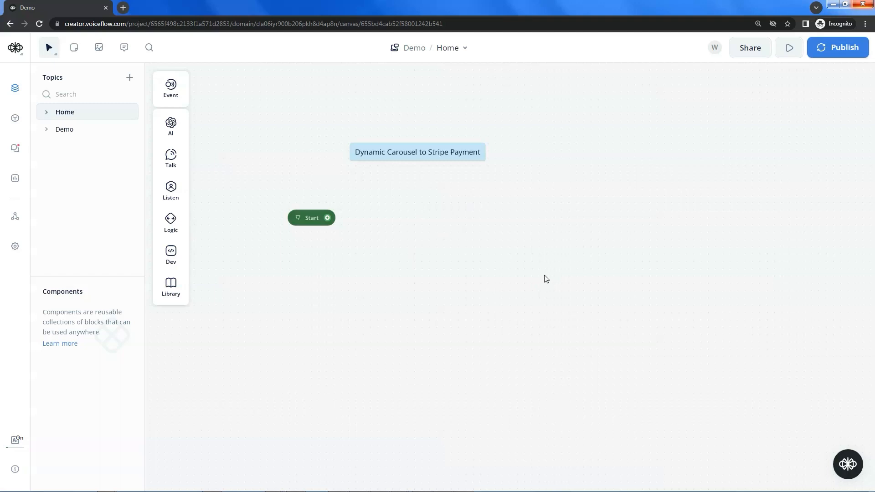
{"action": "mouse_move", "coordinate": [541, 255]}
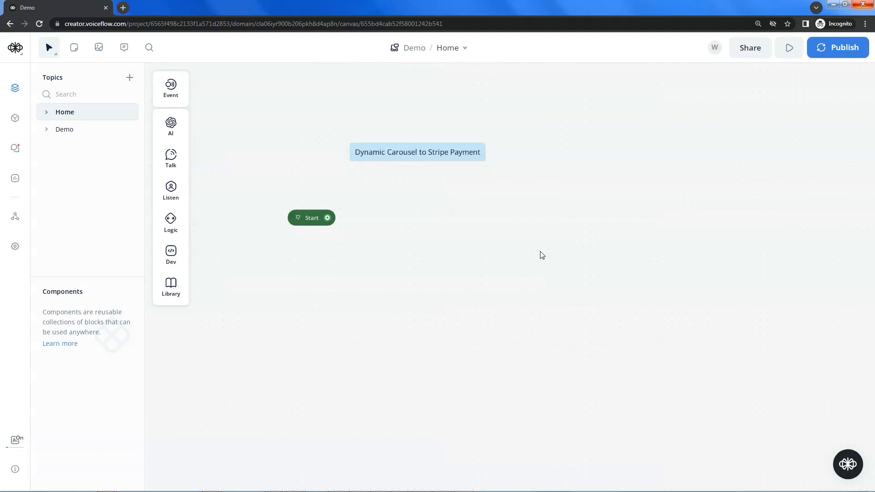
{"action": "mouse_move", "coordinate": [221, 146]}
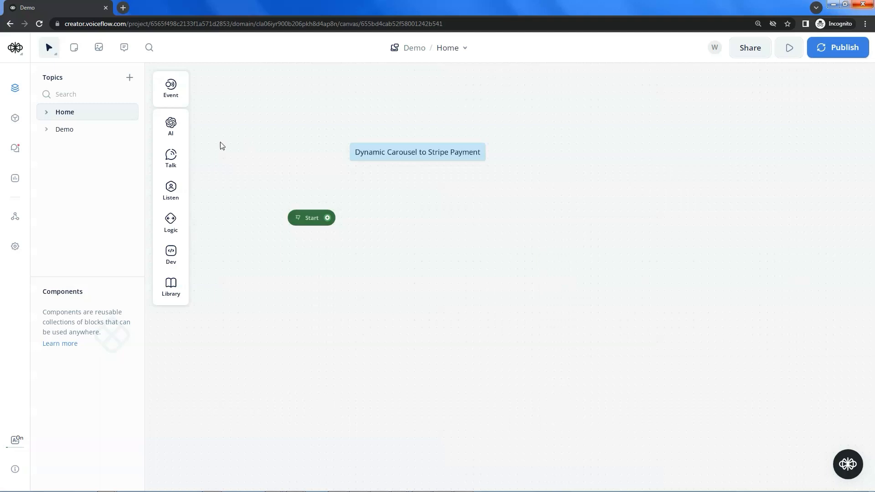
Step: Add a Function step and create a function from the Dynamic carousel response starter template
{"action": "left_click", "coordinate": [171, 189]}
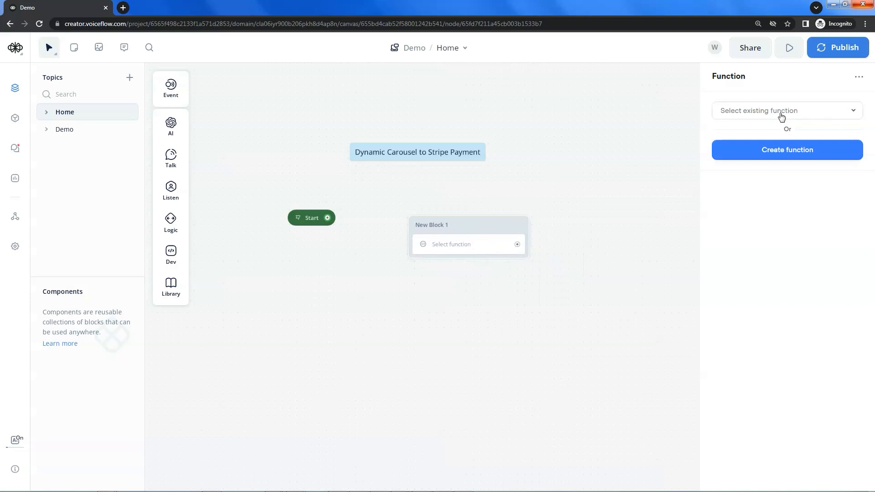
{"action": "mouse_move", "coordinate": [777, 173]}
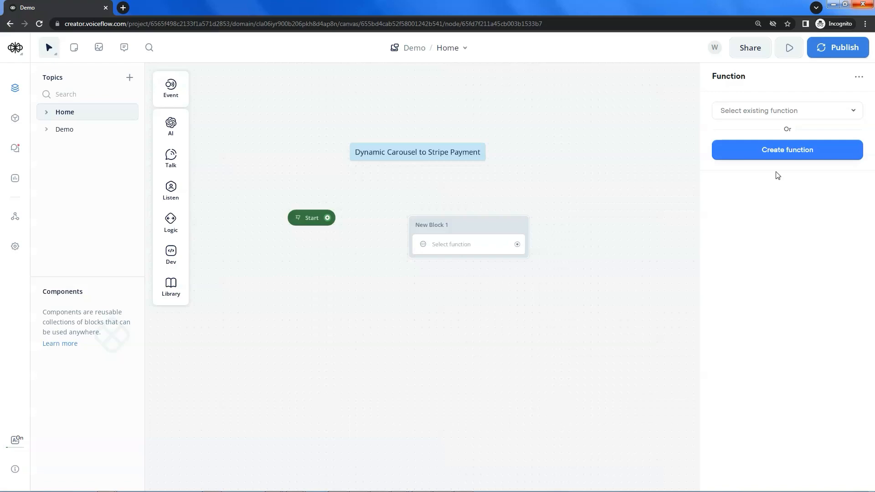
{"action": "mouse_move", "coordinate": [793, 169]}
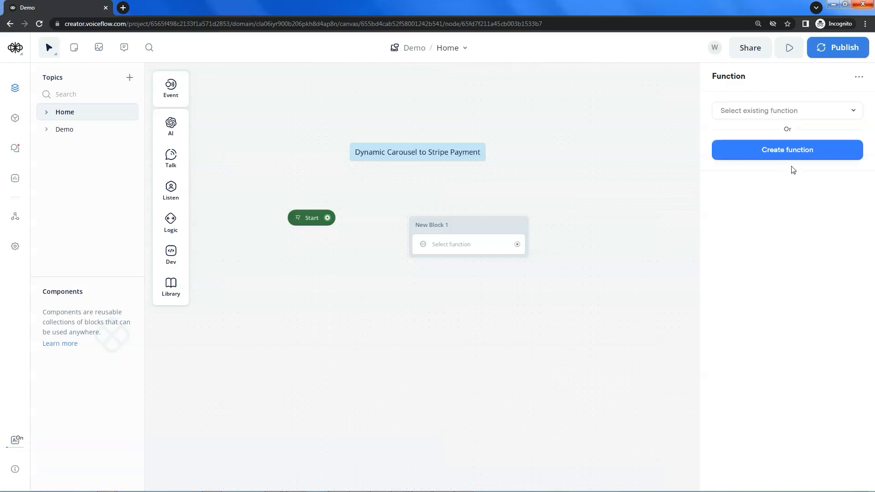
{"action": "left_click", "coordinate": [787, 149]}
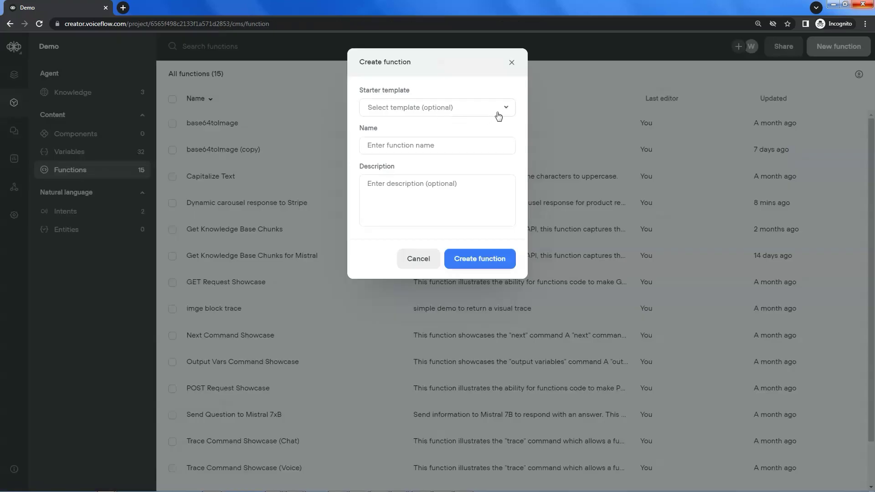
{"action": "left_click", "coordinate": [437, 108]}
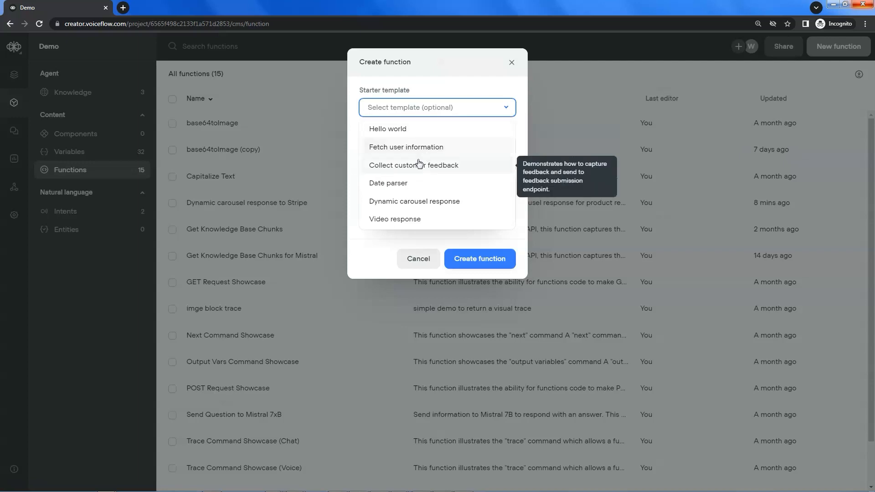
{"action": "mouse_move", "coordinate": [428, 200]}
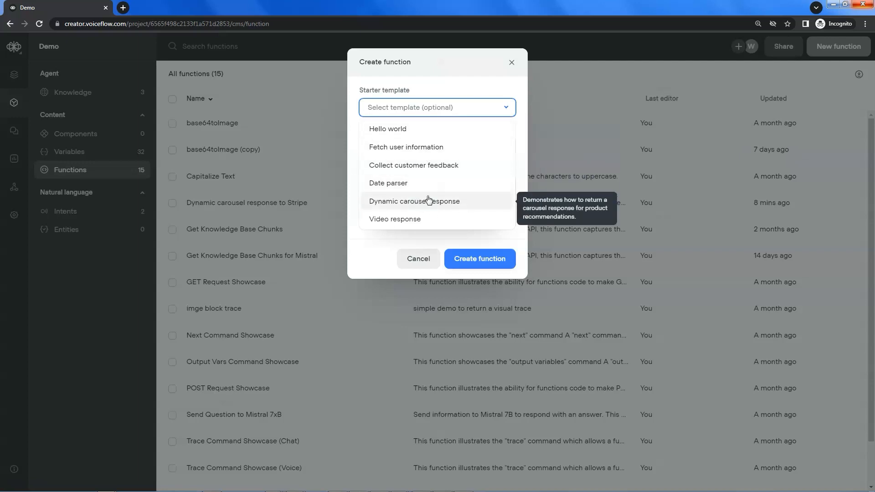
{"action": "mouse_move", "coordinate": [443, 202]}
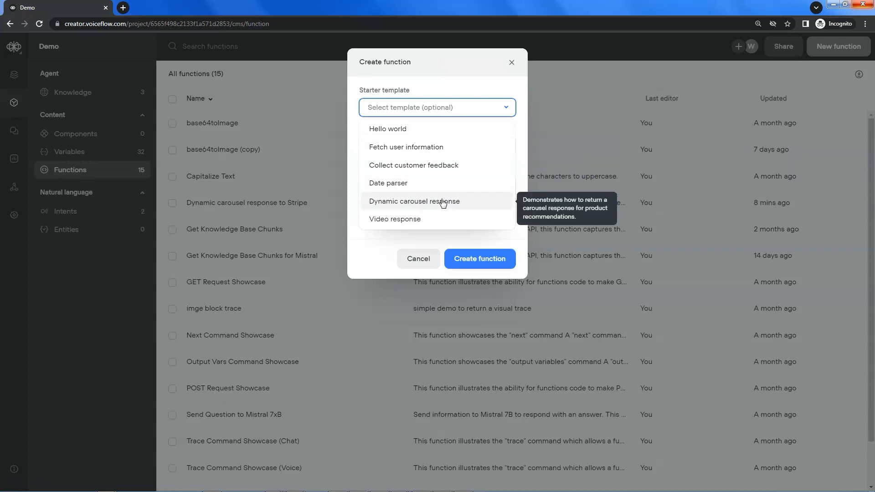
{"action": "left_click", "coordinate": [414, 201]}
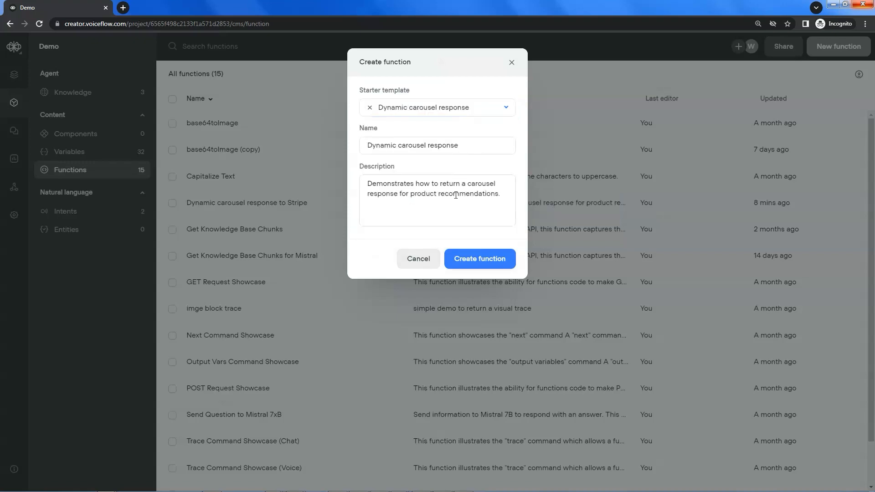
{"action": "left_click", "coordinate": [478, 258]}
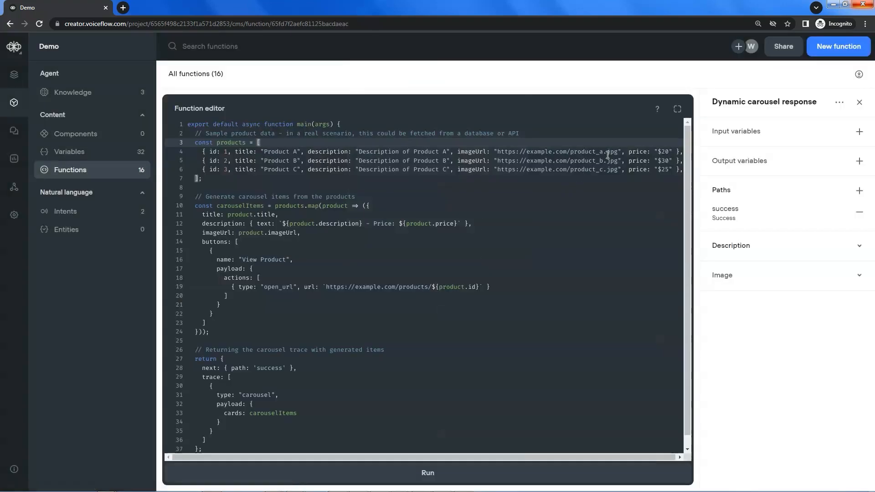
Step: Replace the sample products array with three flowers and map title, description, image and Buy Product link into cards
{"action": "left_click", "coordinate": [678, 109]}
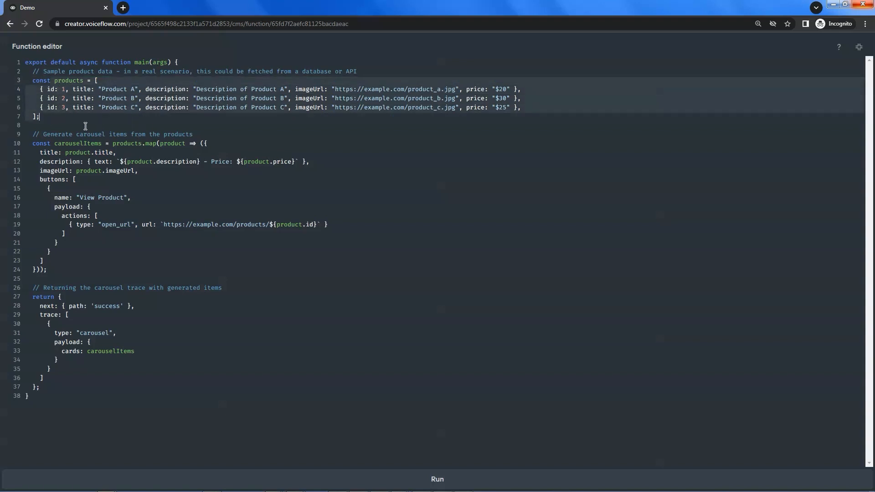
{"action": "left_click", "coordinate": [58, 143]}
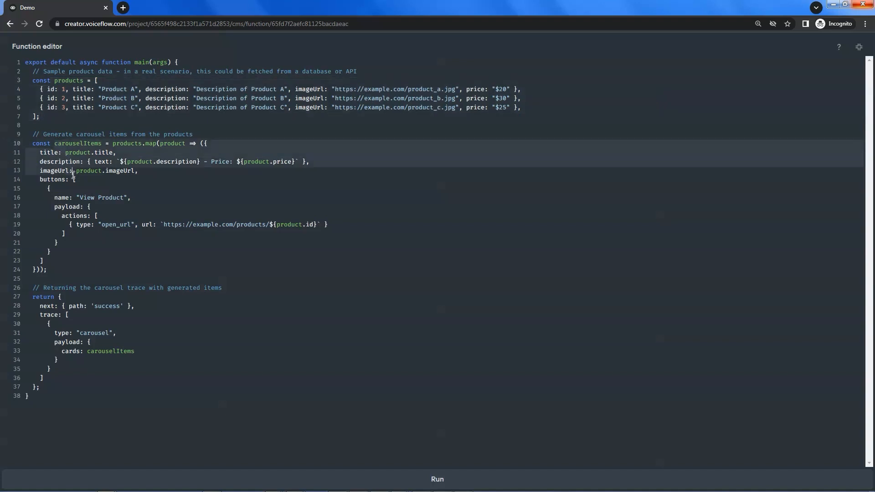
{"action": "left_click", "coordinate": [81, 216]}
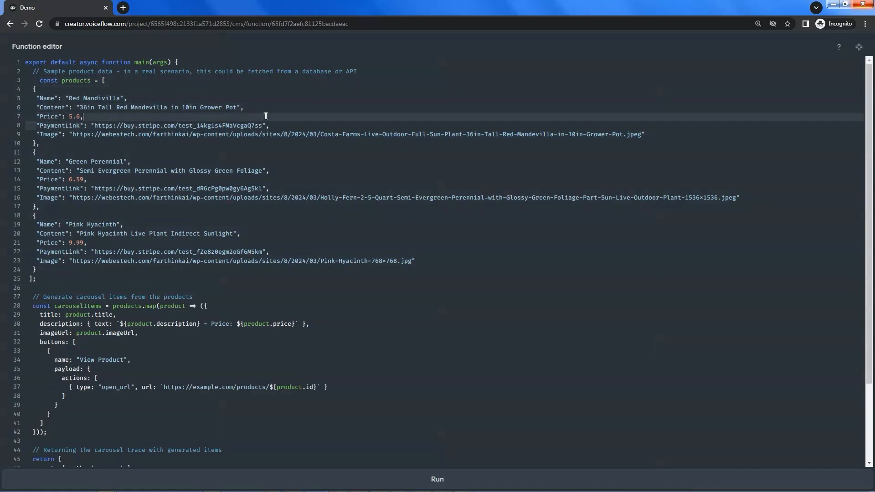
{"action": "scroll", "scroll_direction": "down", "scroll_amount": 3}
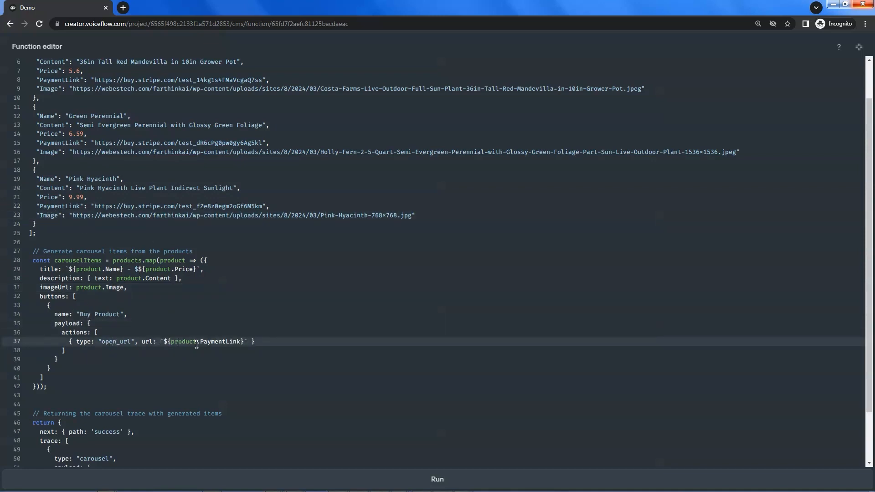
{"action": "scroll", "scroll_direction": "down", "scroll_amount": 3}
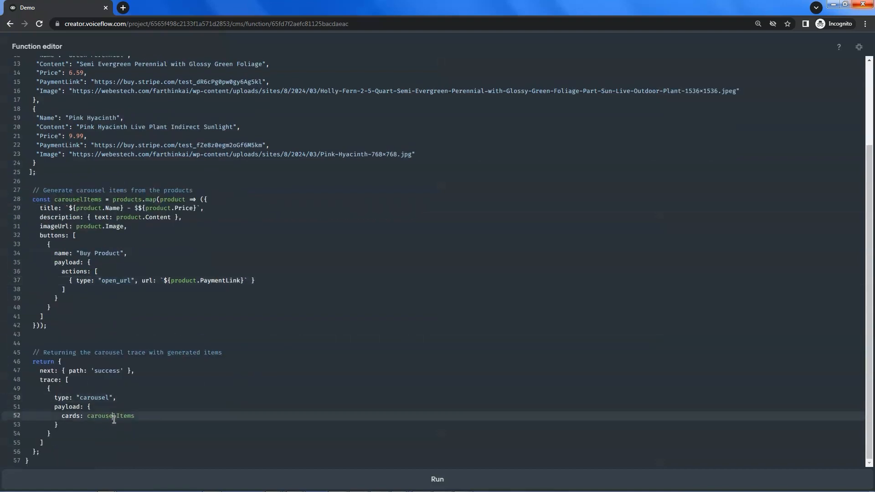
{"action": "scroll", "scroll_direction": "up", "scroll_amount": 3}
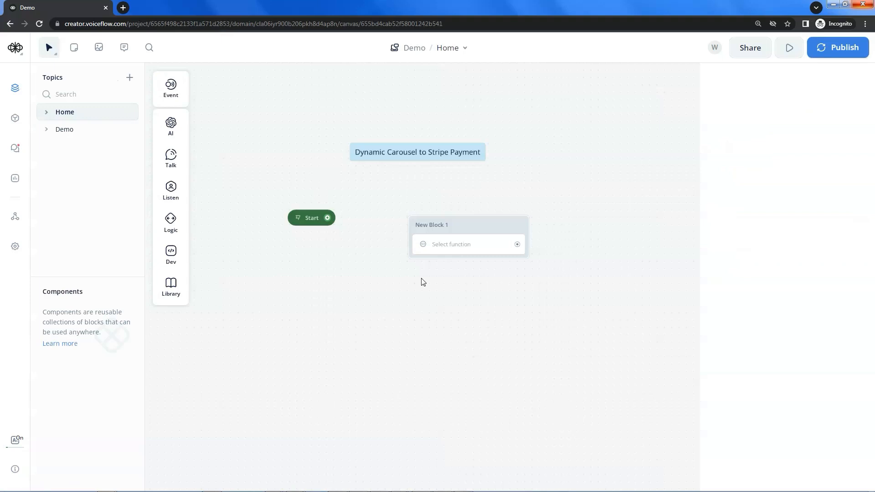
{"action": "mouse_move", "coordinate": [479, 243]}
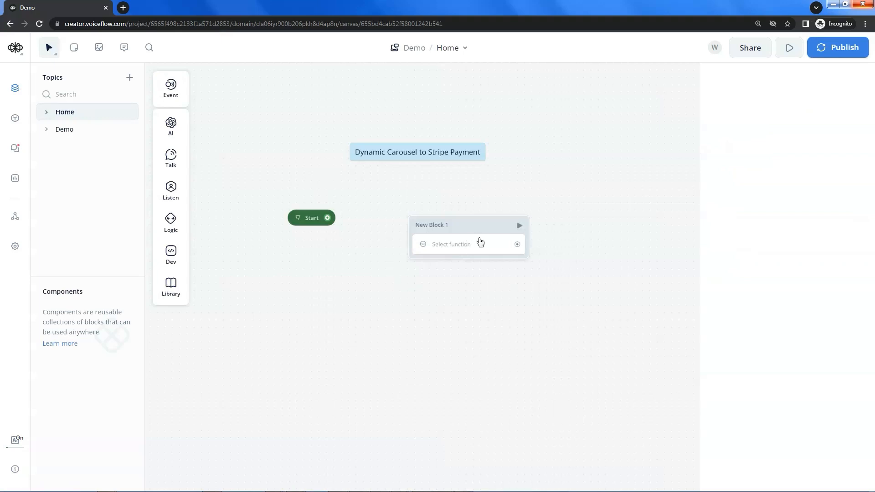
Step: Attach the Dynamic carousel response function to the new block
{"action": "left_click", "coordinate": [452, 245]}
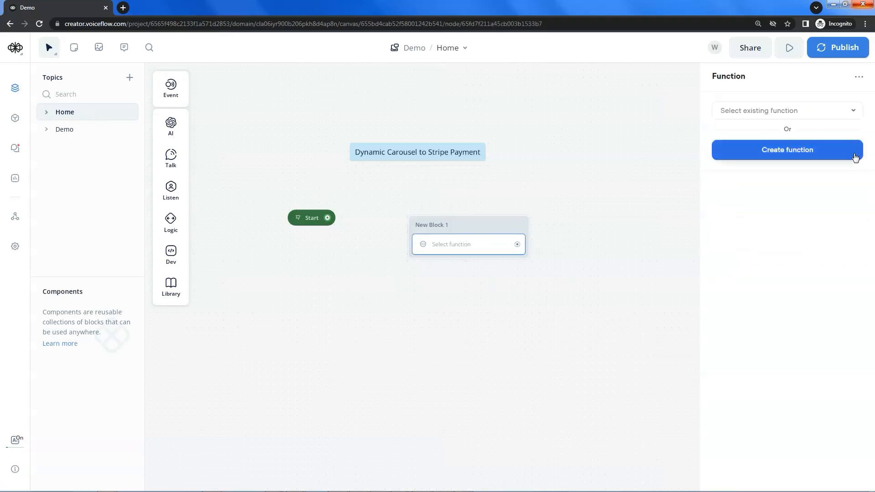
{"action": "left_click", "coordinate": [785, 110]}
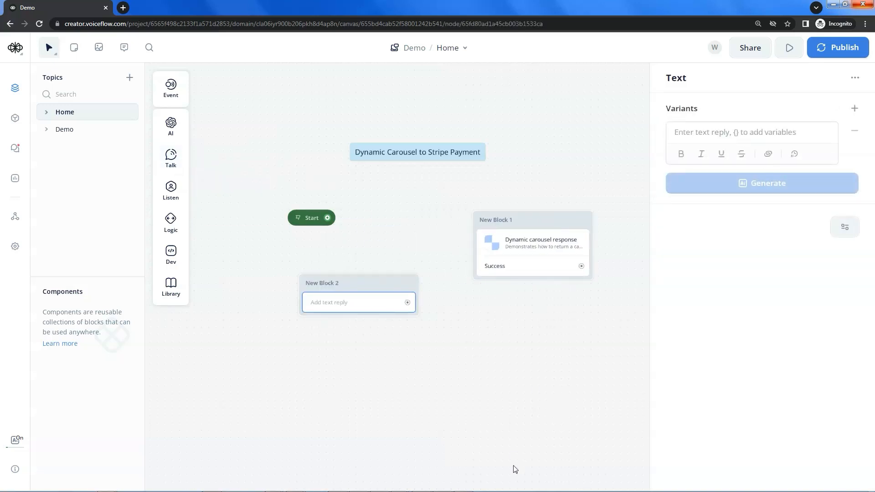
Step: Add a Farthink Flower Shop greeting text step with Live Flowers and Fresh Flowers choice buttons
{"action": "type", "text": "I am the AI assistant of Farthink Flower Shop. What flowers do you want to buy?"}
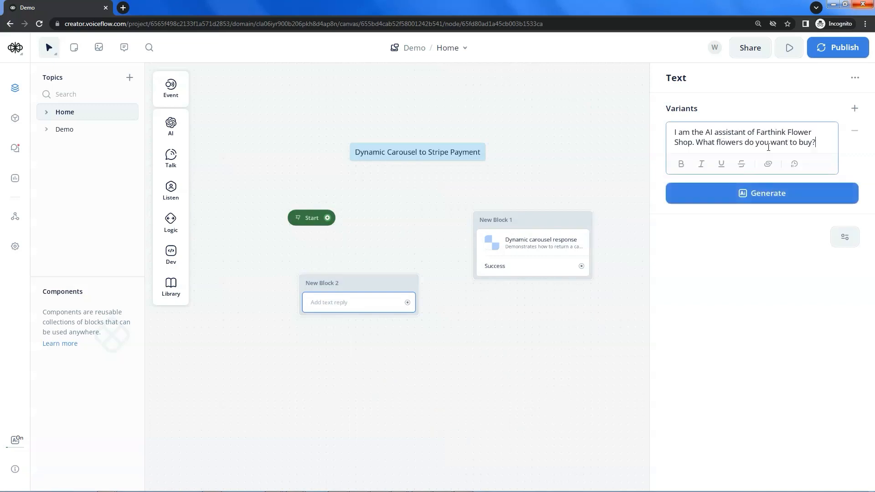
{"action": "left_click", "coordinate": [465, 380]}
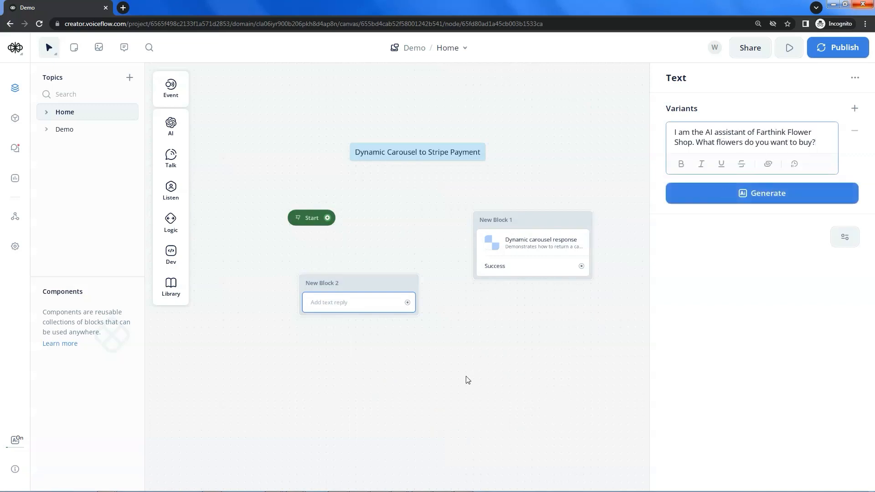
{"action": "left_click", "coordinate": [171, 157]}
{"action": "type", "text": "Live FO"}
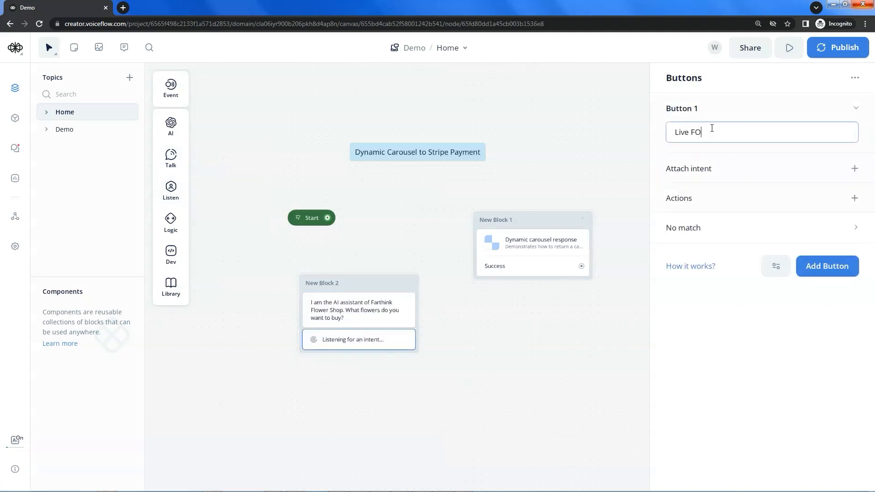
{"action": "left_click", "coordinate": [827, 266]}
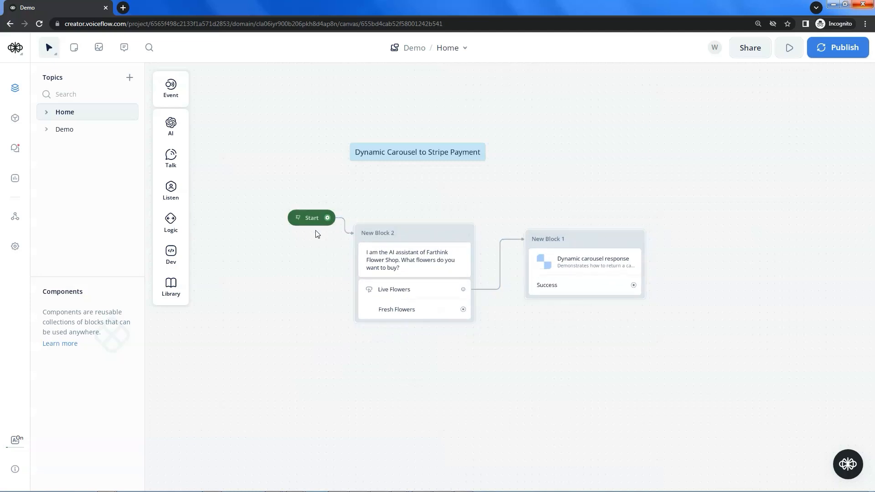
Step: Run the prototype, choose Live Flowers, browse the carousel and buy the Pink Hyacinth
{"action": "left_click", "coordinate": [789, 48]}
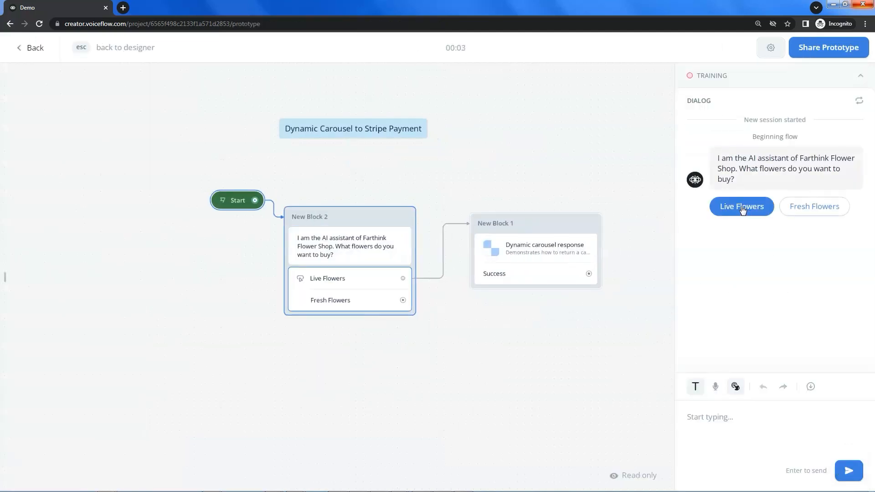
{"action": "left_click", "coordinate": [742, 206]}
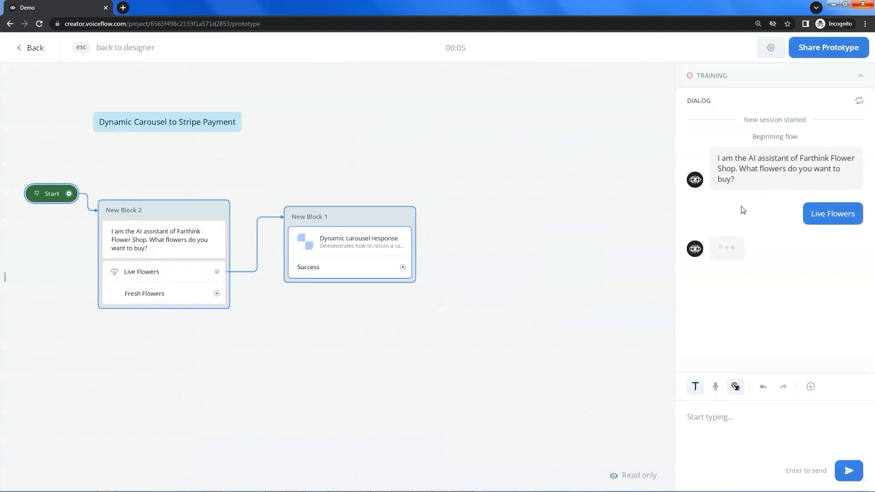
{"action": "left_click", "coordinate": [832, 213]}
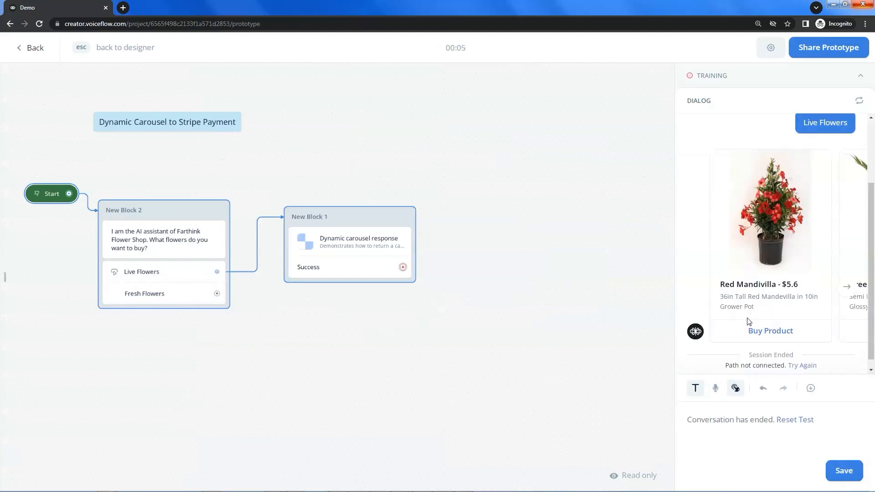
{"action": "left_click", "coordinate": [847, 286]}
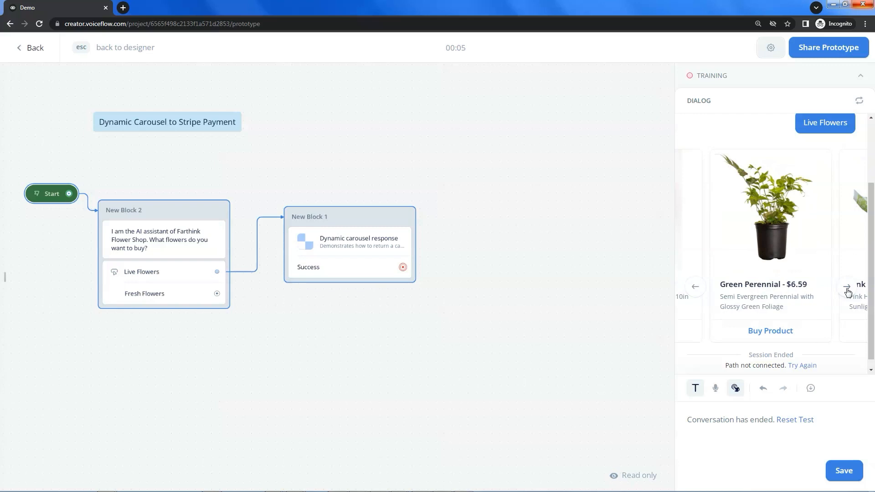
{"action": "left_click", "coordinate": [847, 287]}
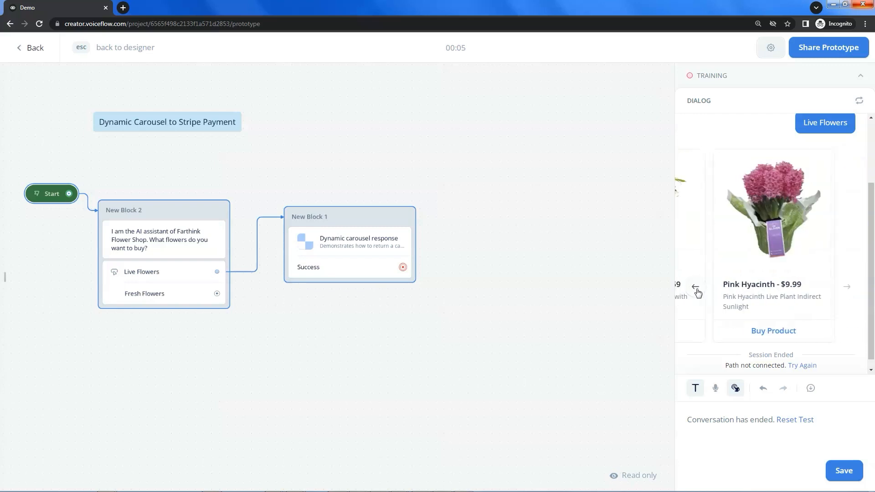
{"action": "left_click", "coordinate": [848, 286]}
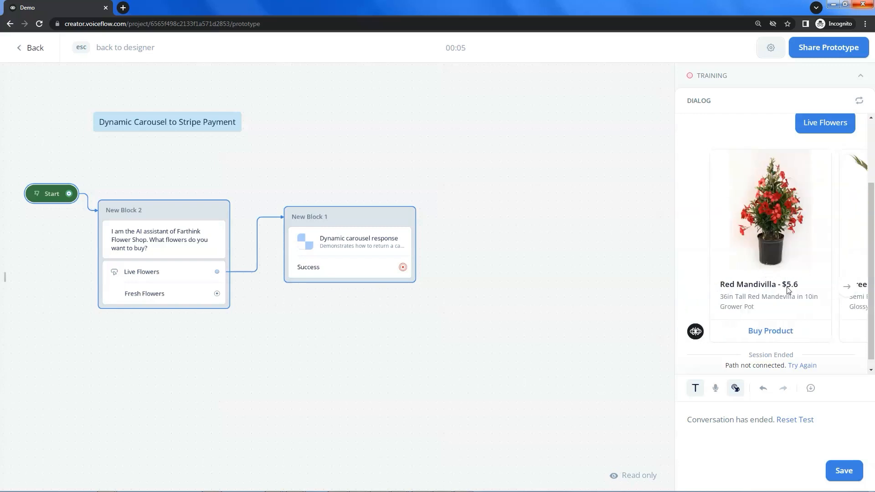
{"action": "mouse_move", "coordinate": [745, 302]}
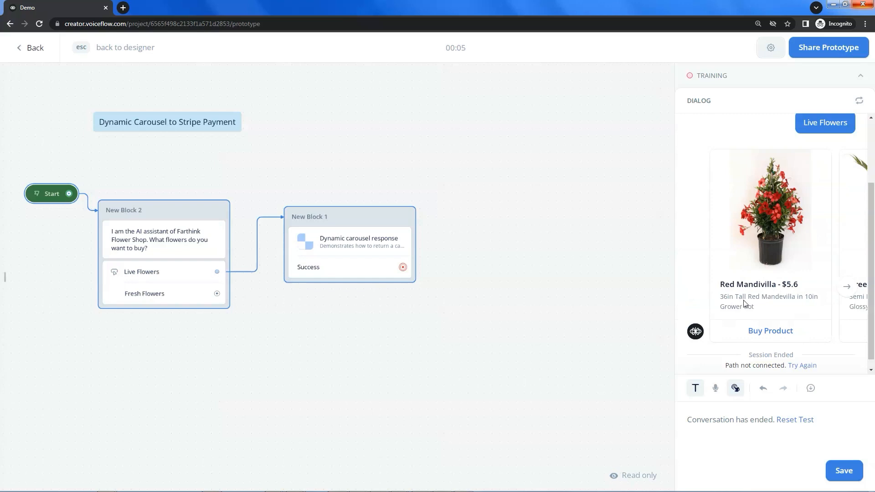
{"action": "mouse_move", "coordinate": [840, 289]}
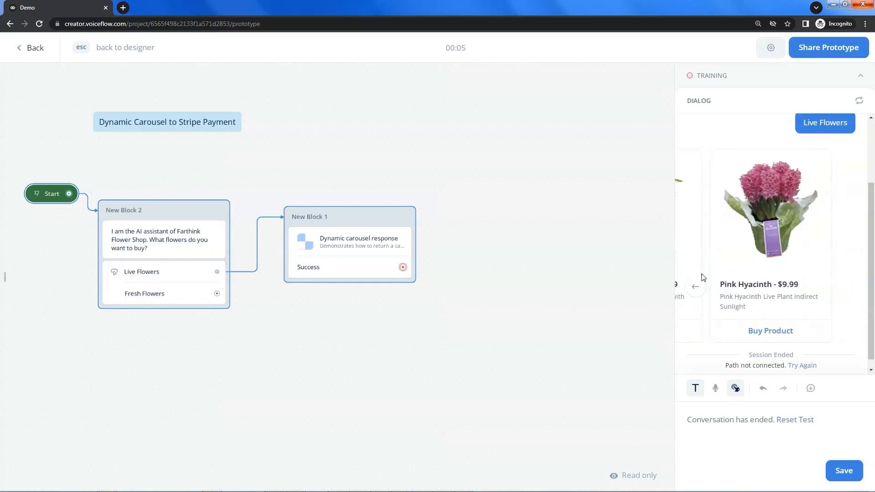
{"action": "left_click", "coordinate": [769, 330]}
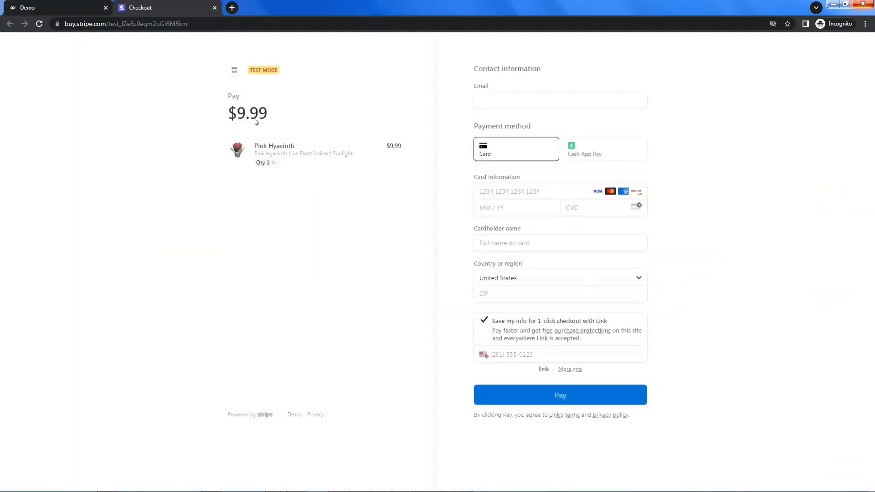
Step: Set the Pink Hyacinth checkout quantity to 4 for a $39.96 total, then close the Checkout tab
{"action": "left_click", "coordinate": [263, 162]}
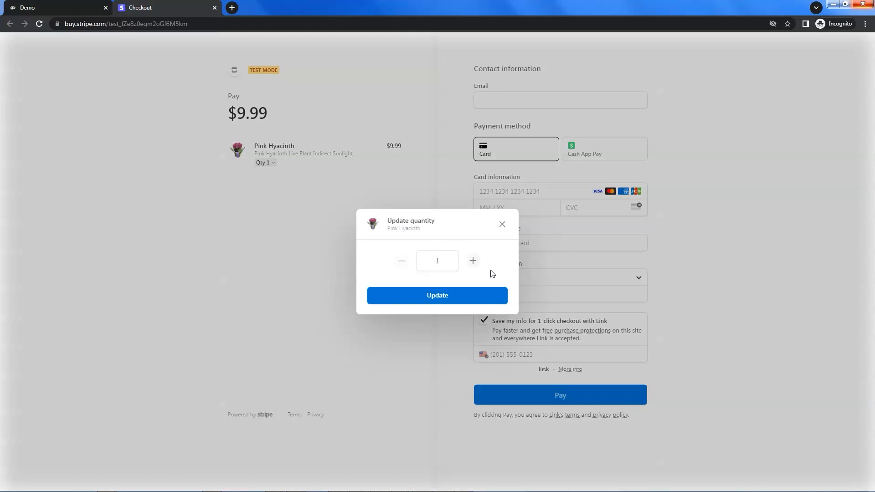
{"action": "left_click", "coordinate": [436, 295]}
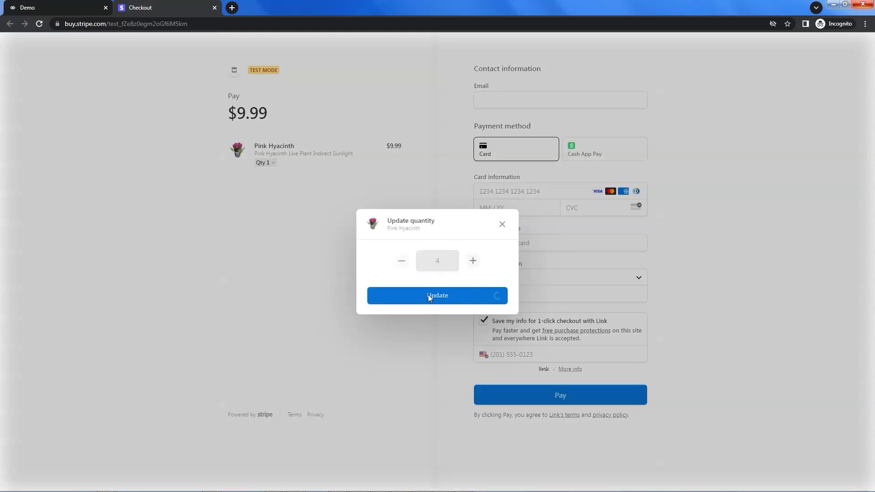
{"action": "left_click", "coordinate": [436, 296]}
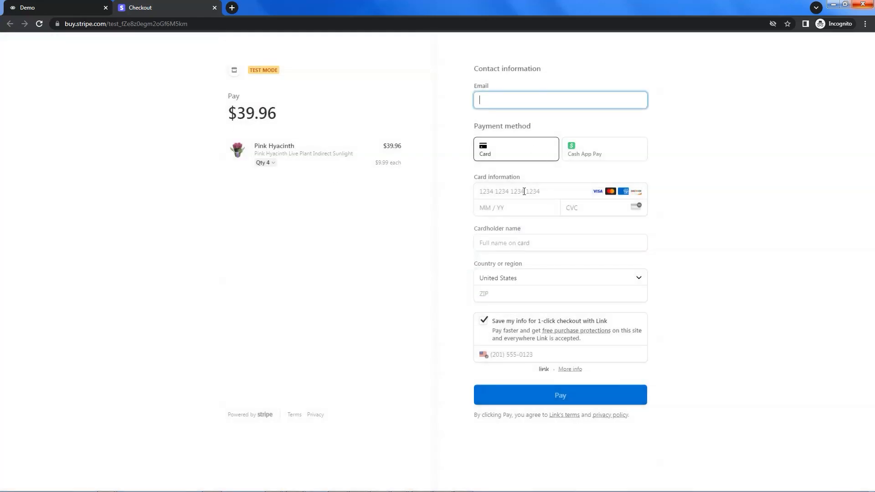
{"action": "left_click", "coordinate": [559, 242]}
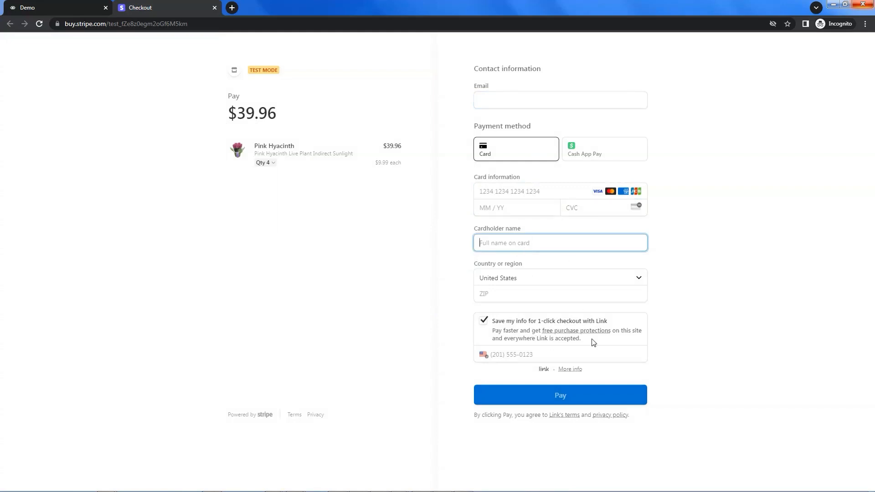
{"action": "mouse_move", "coordinate": [579, 397]}
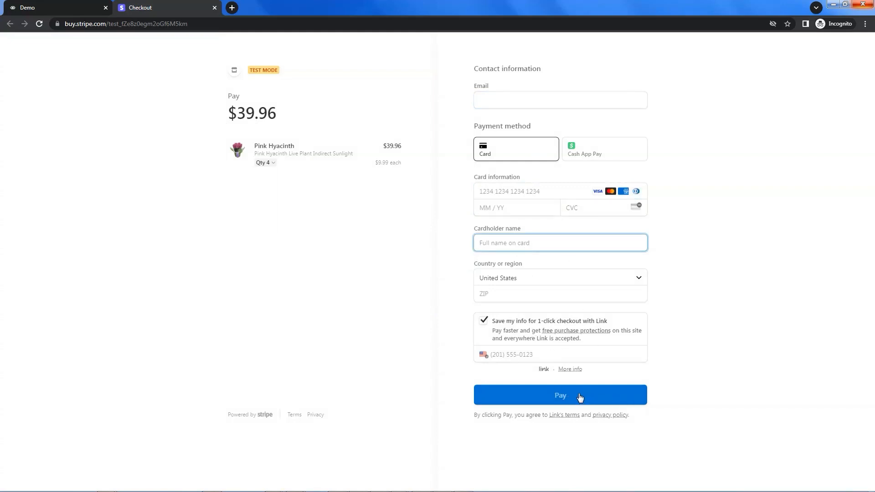
{"action": "left_click", "coordinate": [214, 7]}
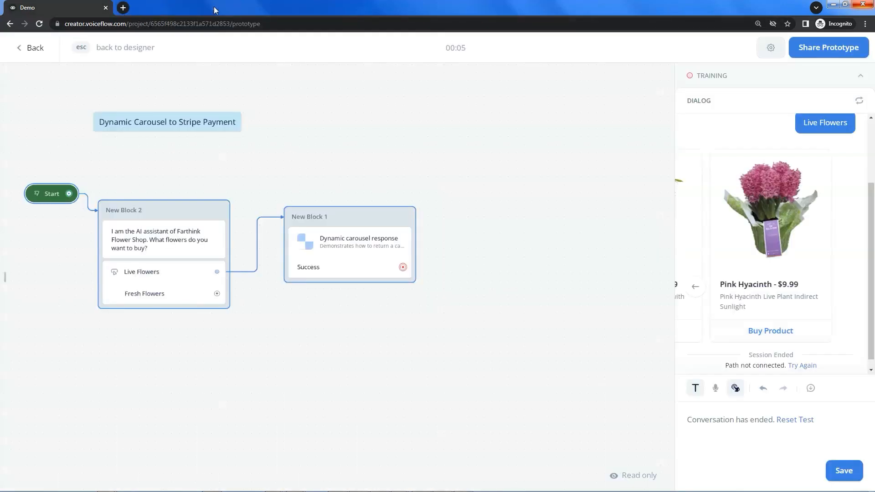
Step: Browse the remaining carousel cards, then open New Block 1's function in the Functions library
{"action": "left_click", "coordinate": [695, 287]}
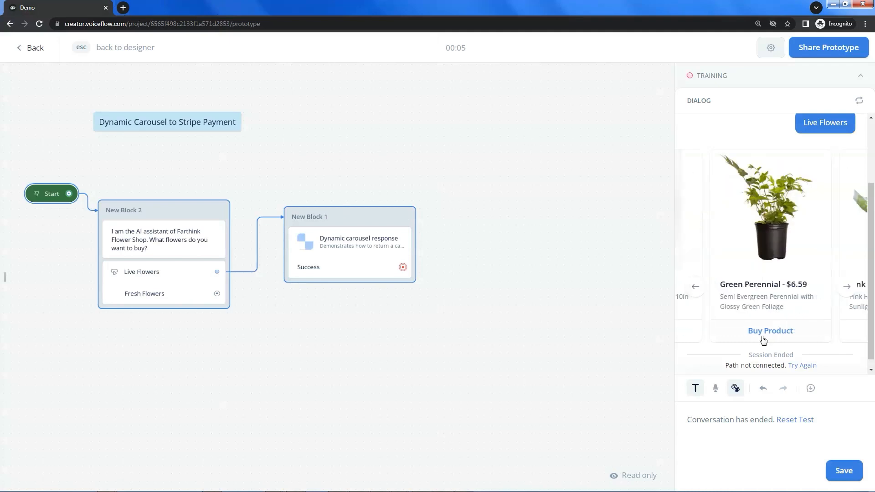
{"action": "left_click", "coordinate": [770, 330]}
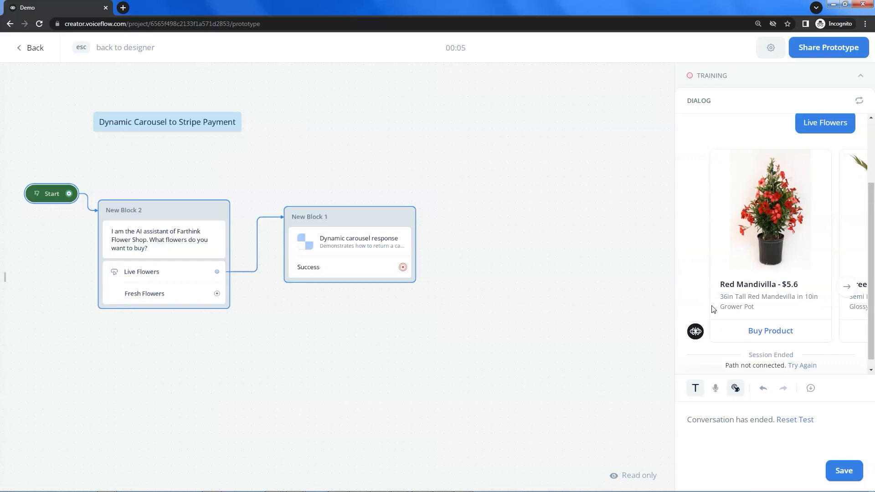
{"action": "mouse_move", "coordinate": [785, 310]}
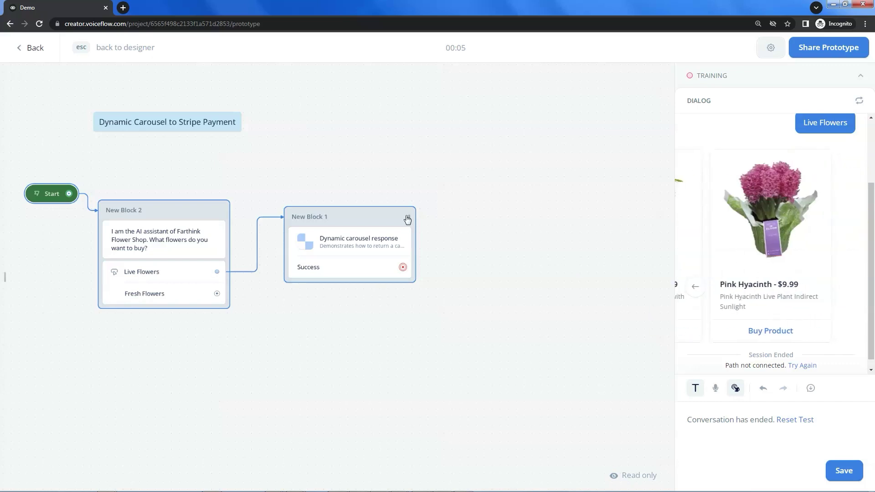
{"action": "left_click", "coordinate": [124, 47]}
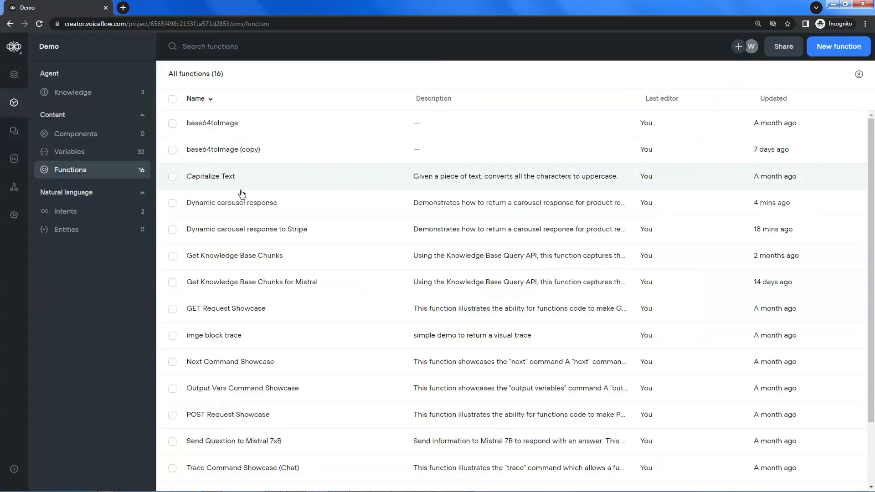
Step: Open the Dynamic carousel response function and review its hard-coded three-flower products array
{"action": "left_click", "coordinate": [231, 203]}
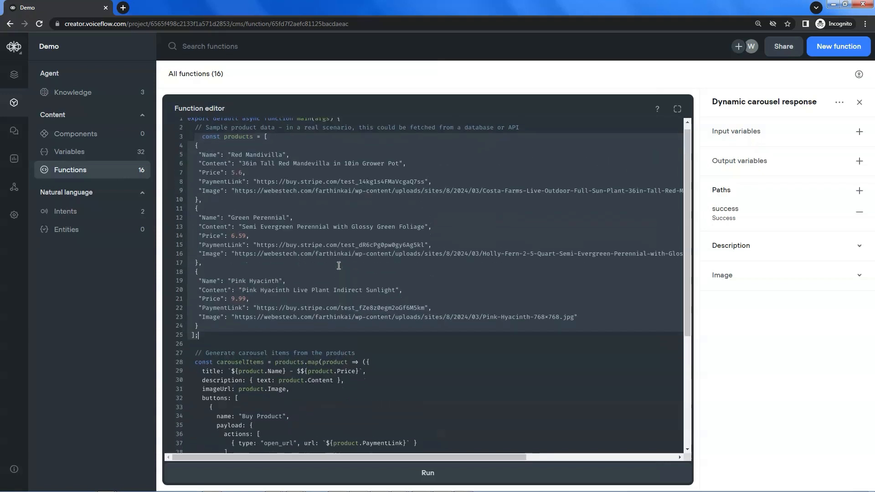
{"action": "scroll", "scroll_direction": "up", "scroll_amount": 3}
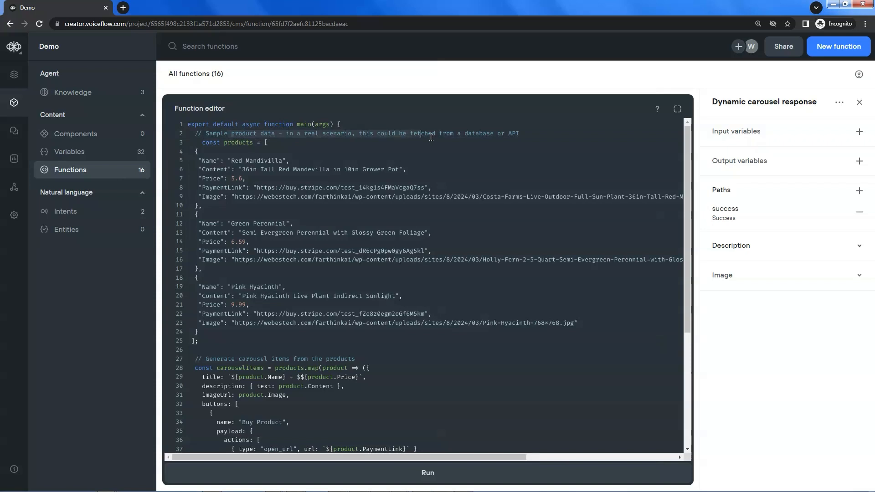
{"action": "mouse_move", "coordinate": [484, 138]}
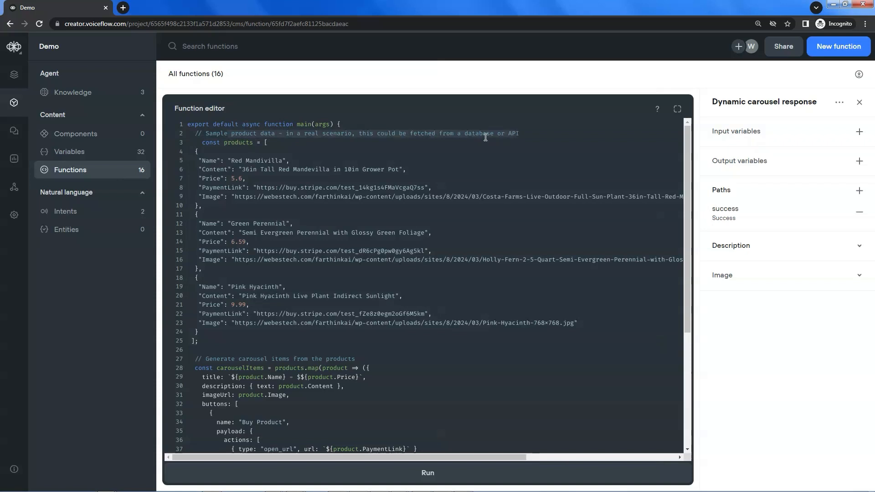
{"action": "mouse_move", "coordinate": [480, 155]}
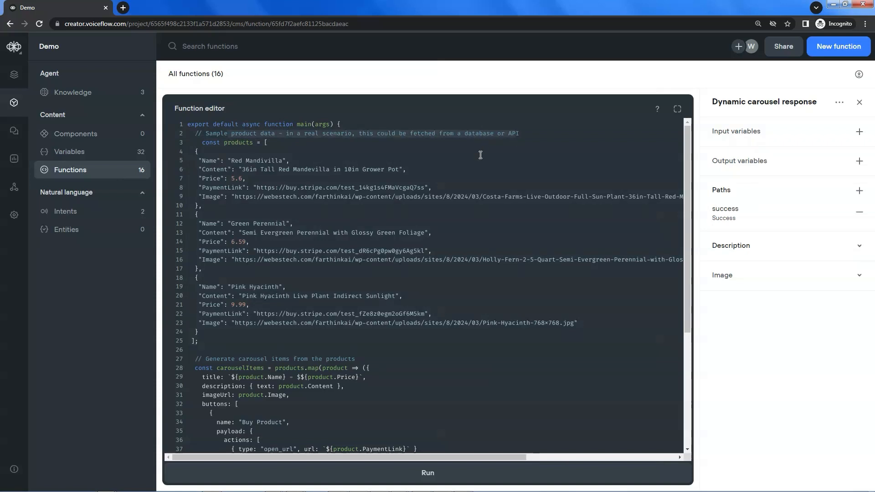
{"action": "mouse_move", "coordinate": [439, 296]}
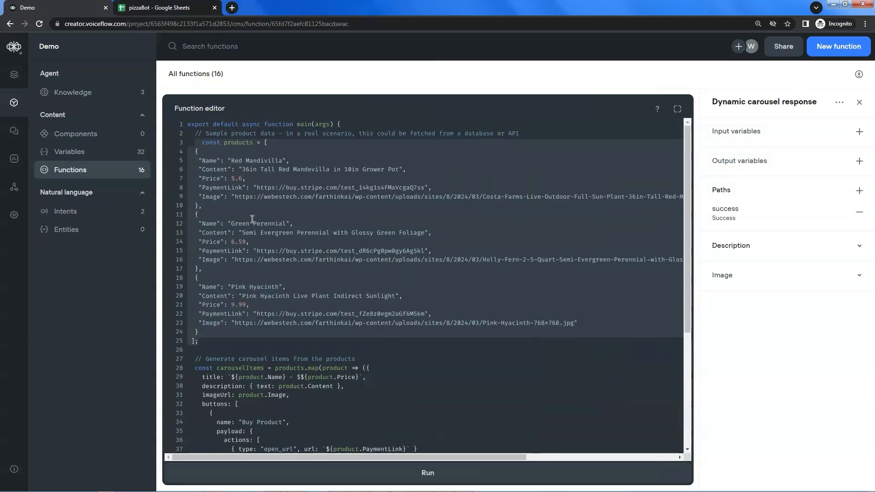
{"action": "left_click", "coordinate": [162, 7]}
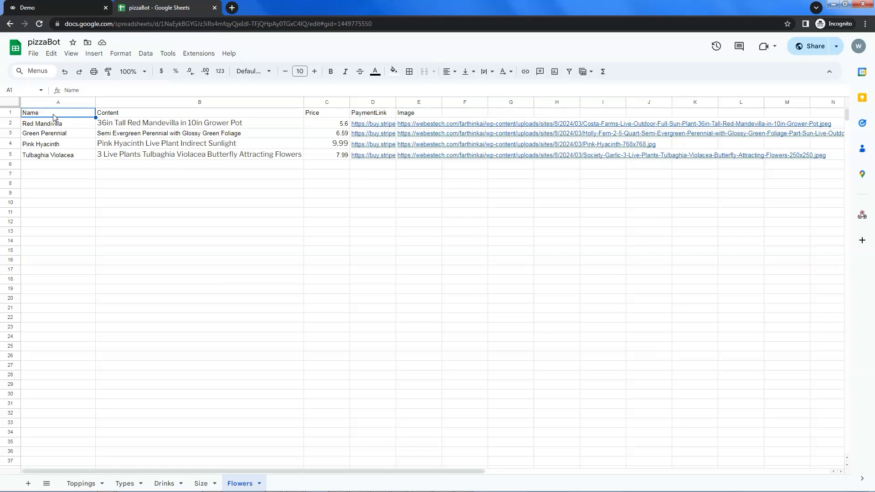
{"action": "mouse_move", "coordinate": [149, 115]}
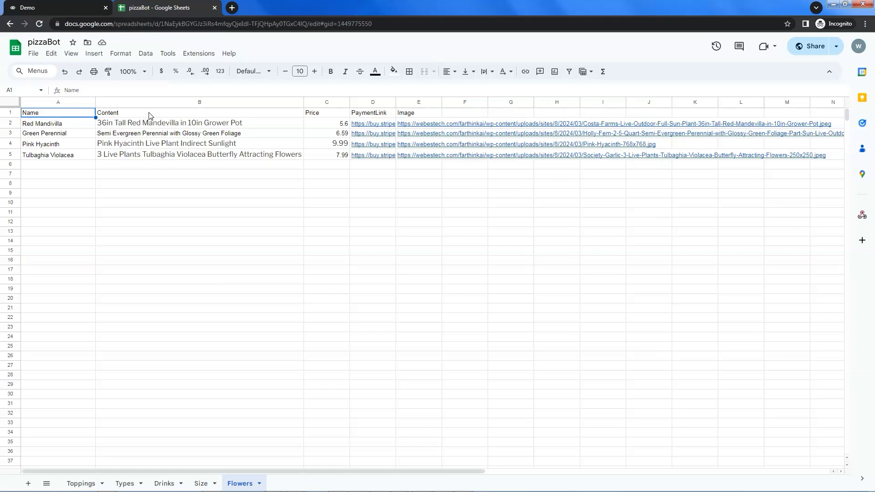
{"action": "left_click", "coordinate": [199, 112]}
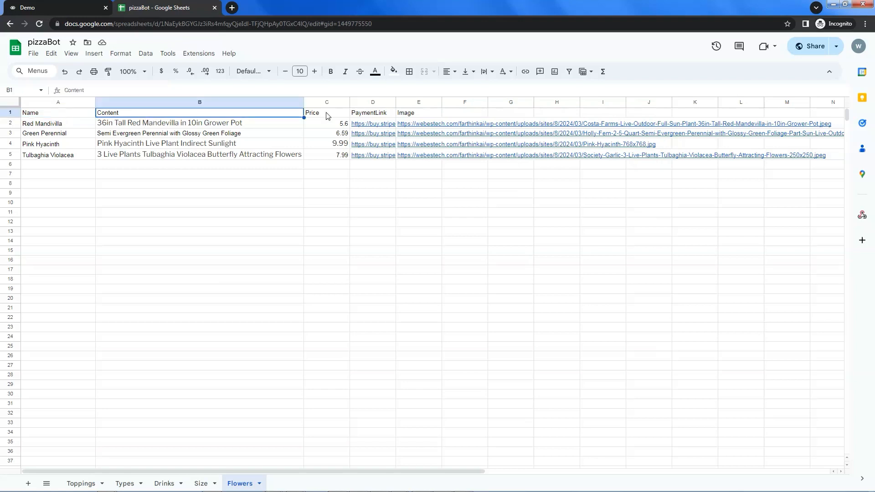
{"action": "left_click", "coordinate": [418, 112]}
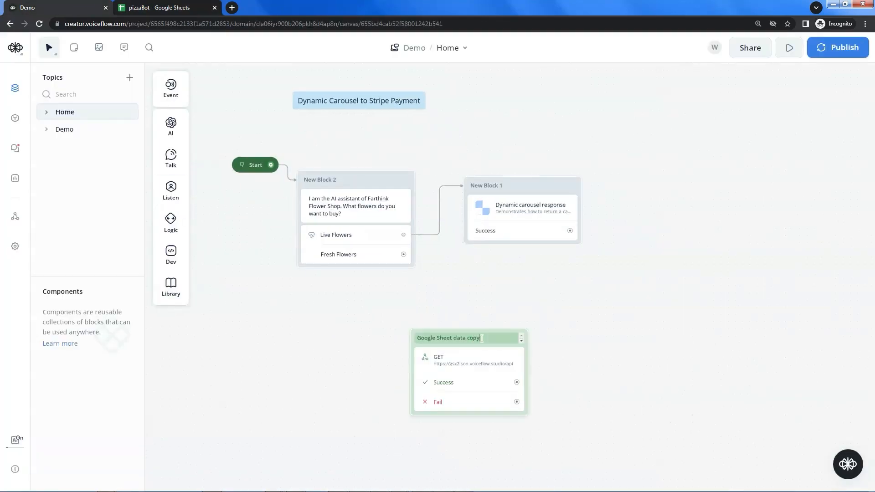
Step: Open the Google Sheet data API step's settings for the gsx2json GET request
{"action": "left_click", "coordinate": [468, 360]}
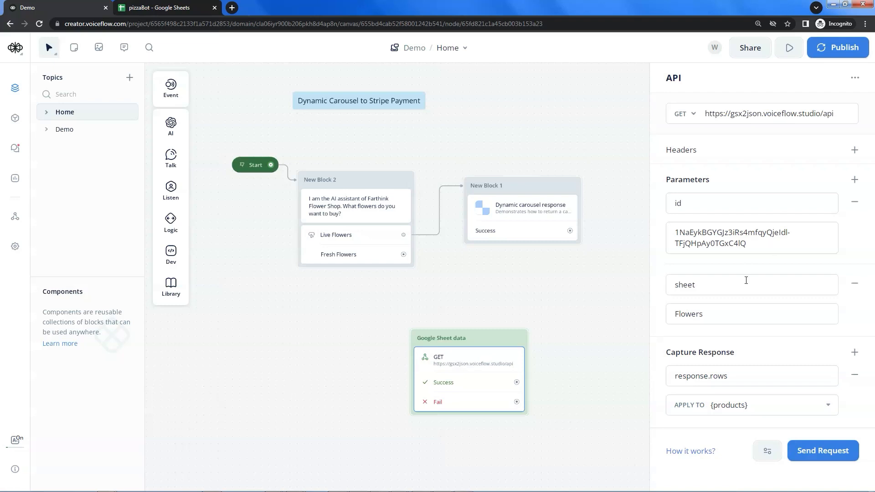
{"action": "mouse_move", "coordinate": [742, 315]}
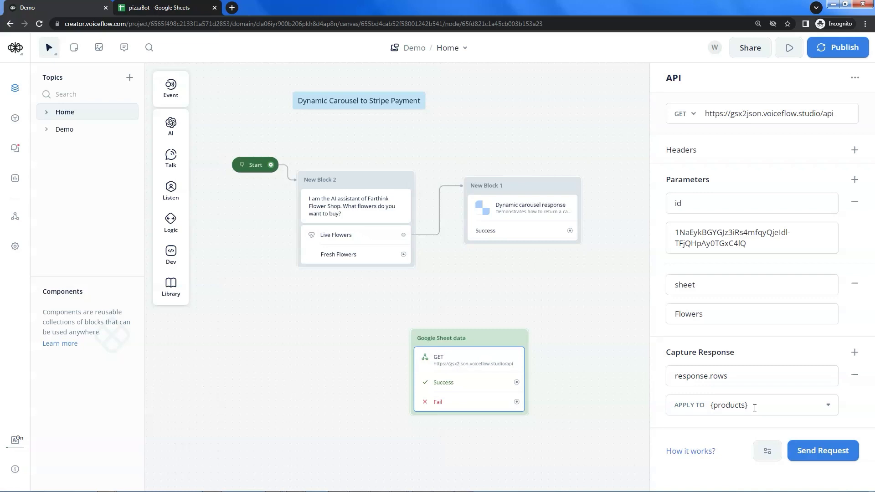
{"action": "mouse_move", "coordinate": [826, 414]}
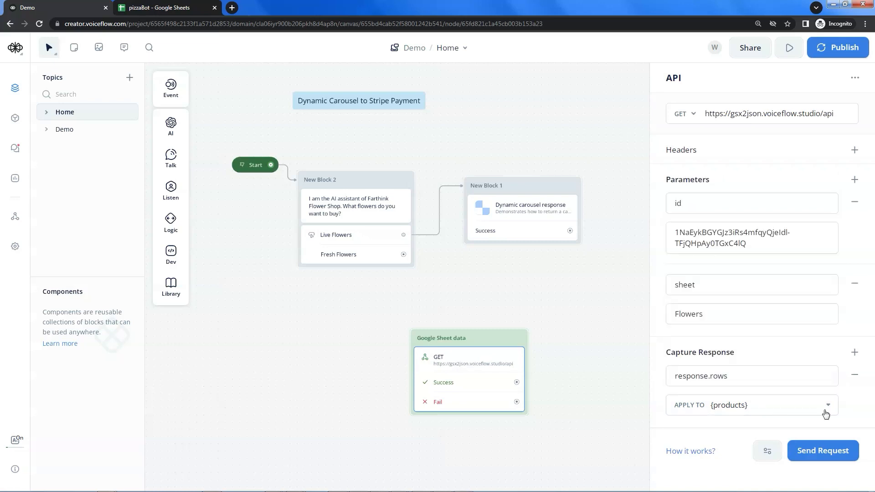
{"action": "mouse_move", "coordinate": [592, 362]}
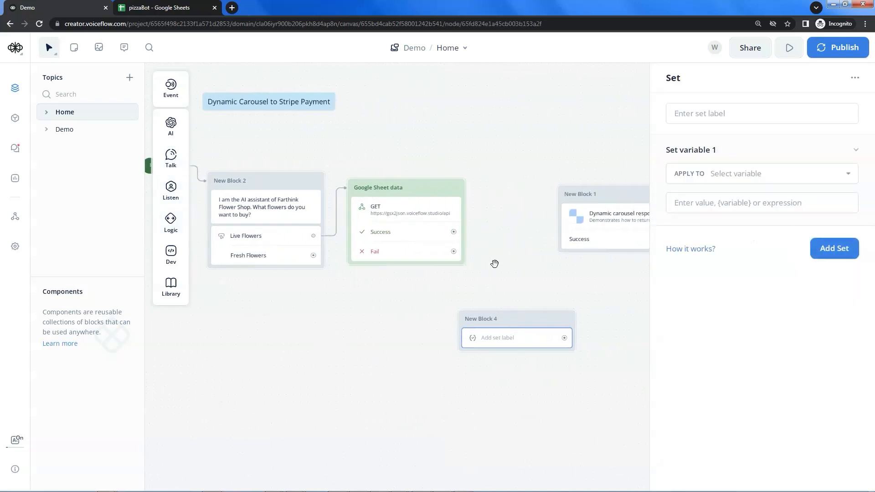
Step: Set {products} to JSON.stringify({products}) in the new Set step after the sheet fetch
{"action": "type", "text": "{pr"}
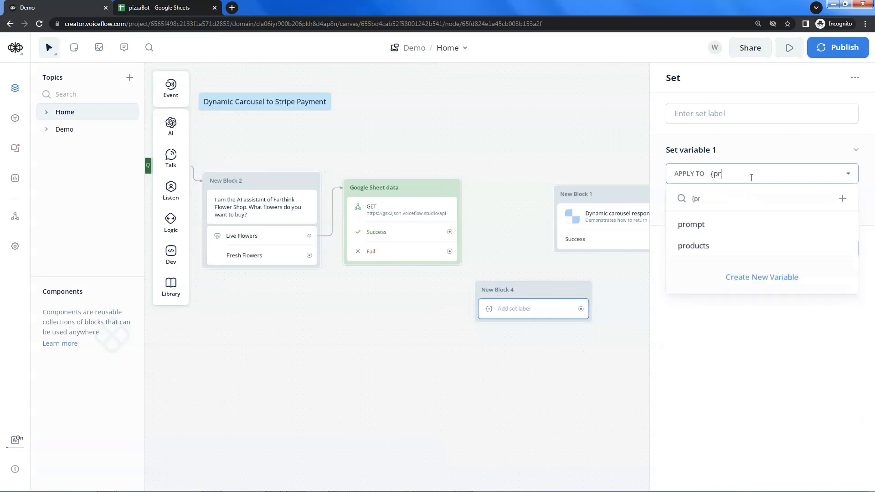
{"action": "left_click", "coordinate": [693, 246]}
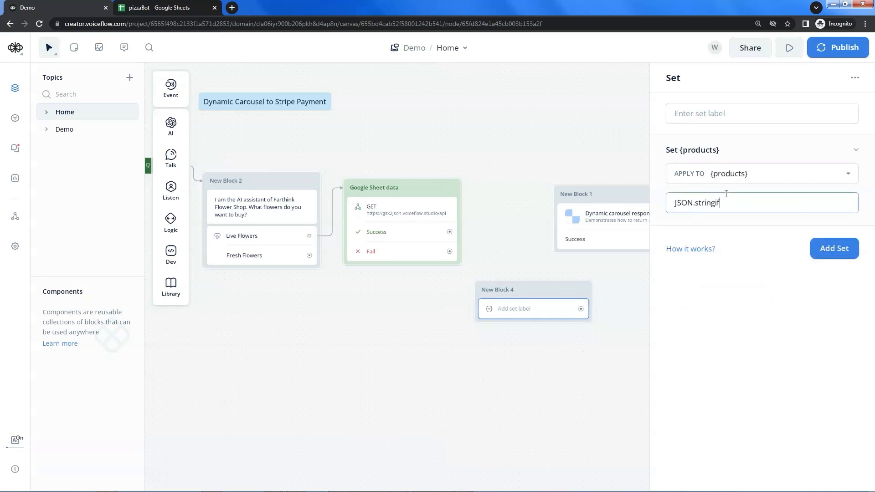
{"action": "type", "text": "({pro"}
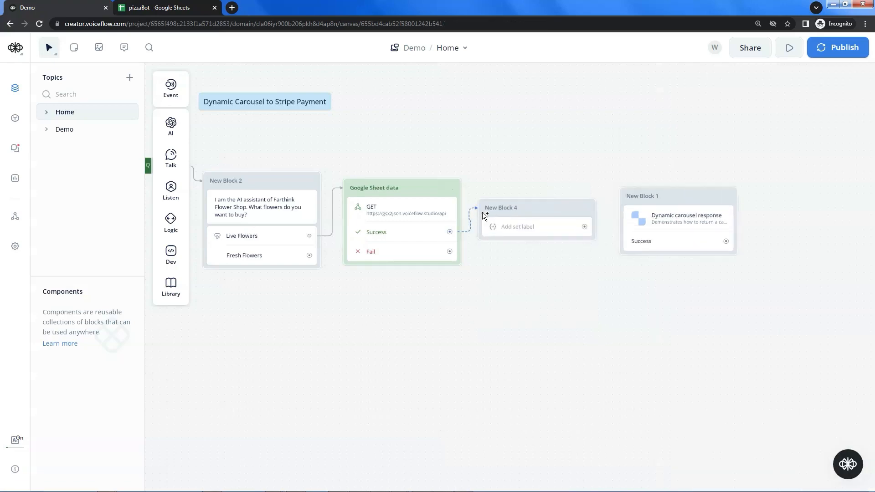
Step: Add let { products } = args.inputVars; to the Dynamic carousel function code
{"action": "left_click", "coordinate": [686, 218]}
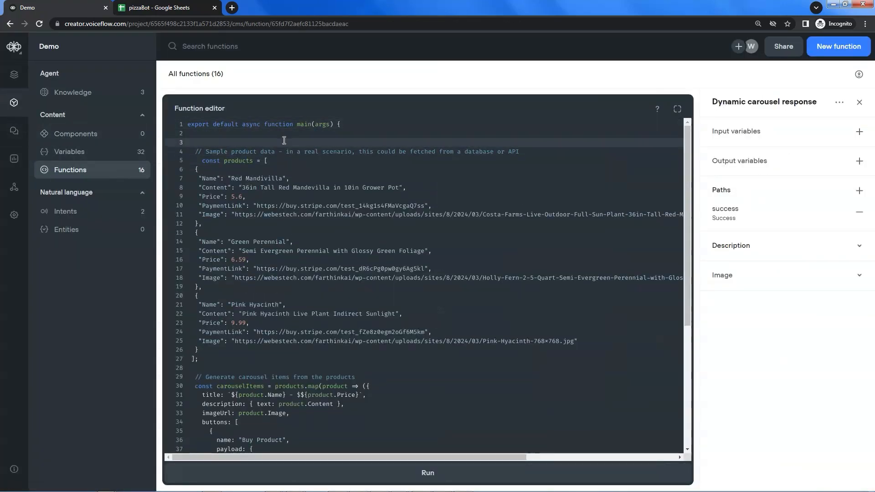
{"action": "type", "text": "let { products } = args.inputVars;"}
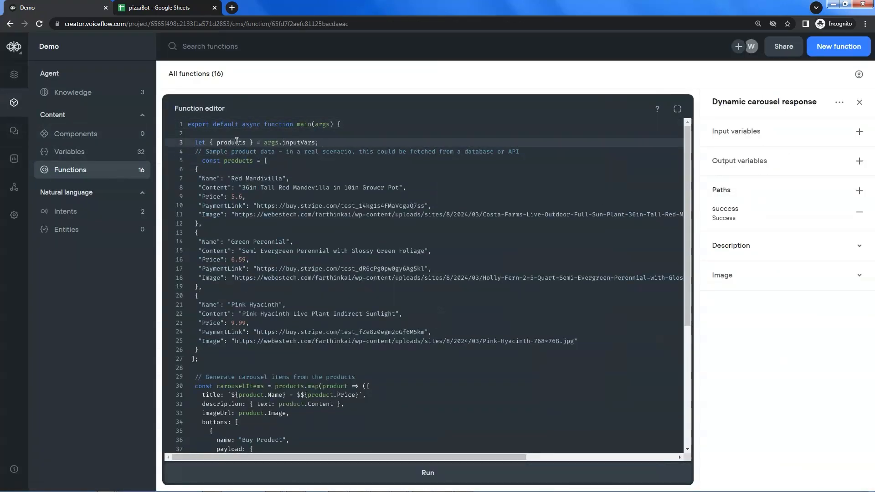
{"action": "key", "text": "Enter"}
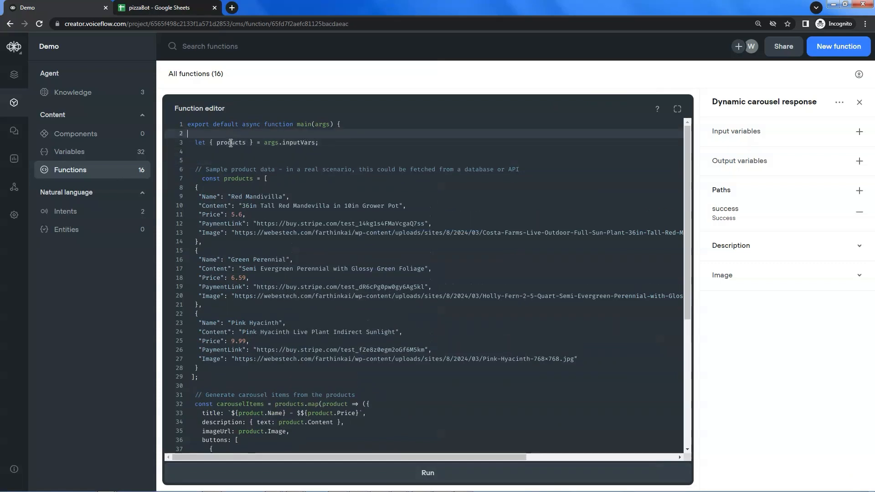
Step: Add a products input variable to the function and map {products} to it, then rerun the test
{"action": "left_click", "coordinate": [859, 132]}
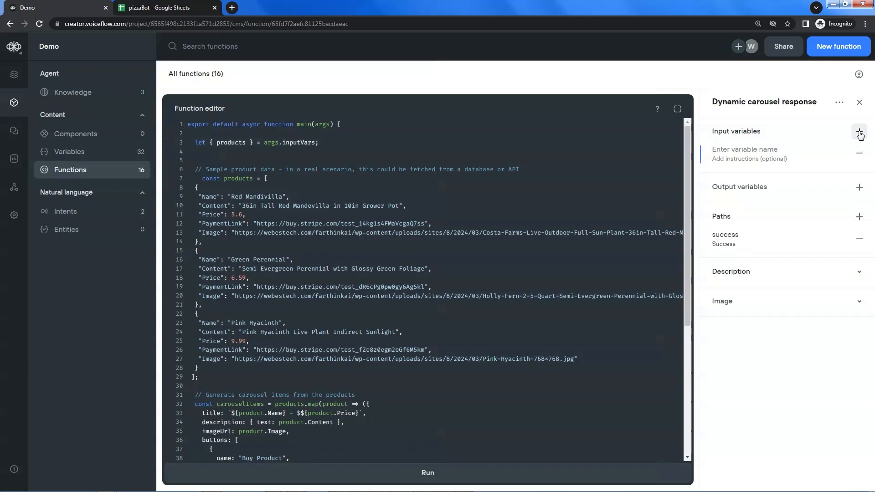
{"action": "type", "text": "p"}
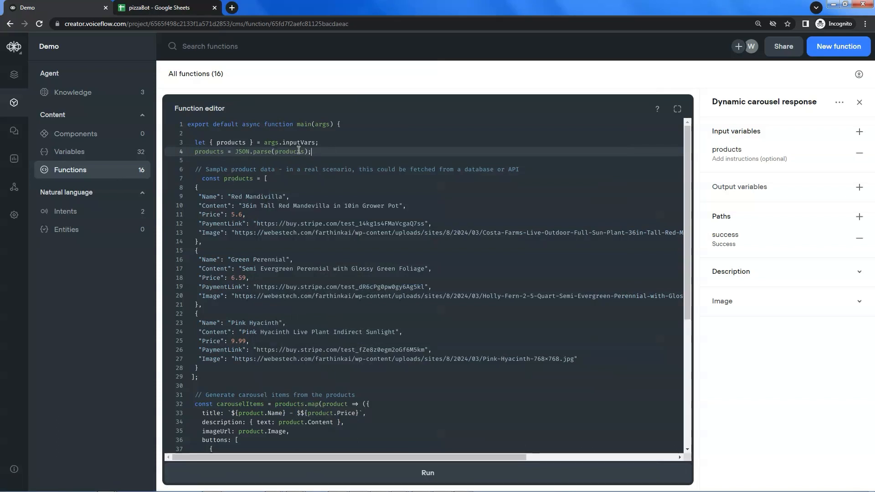
{"action": "mouse_move", "coordinate": [213, 380]}
{"action": "type", "text": "{produ"}
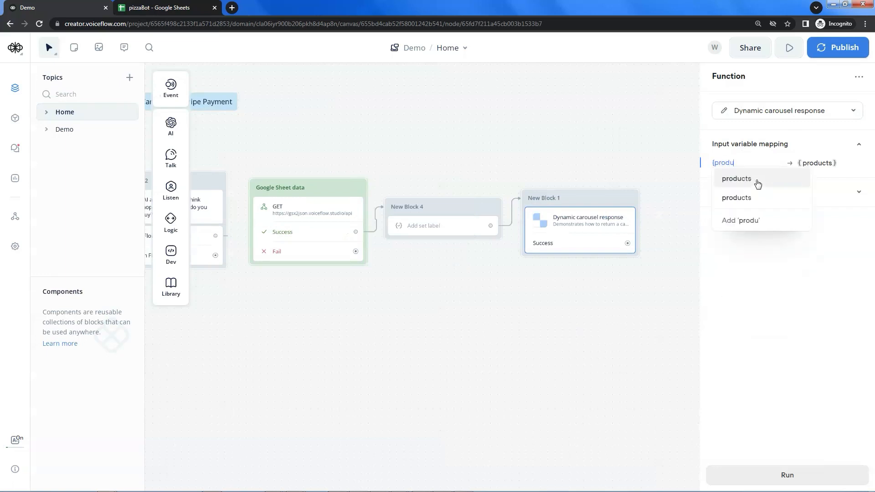
{"action": "left_click", "coordinate": [736, 179]}
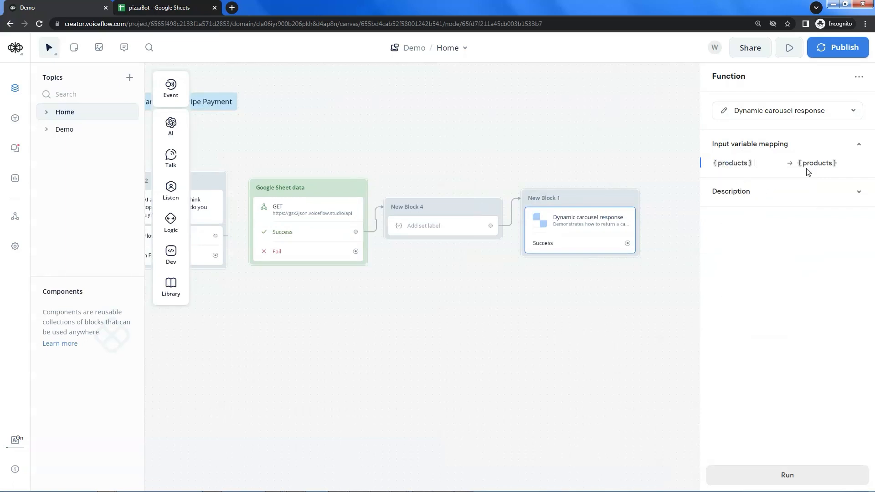
{"action": "left_click", "coordinate": [790, 48]}
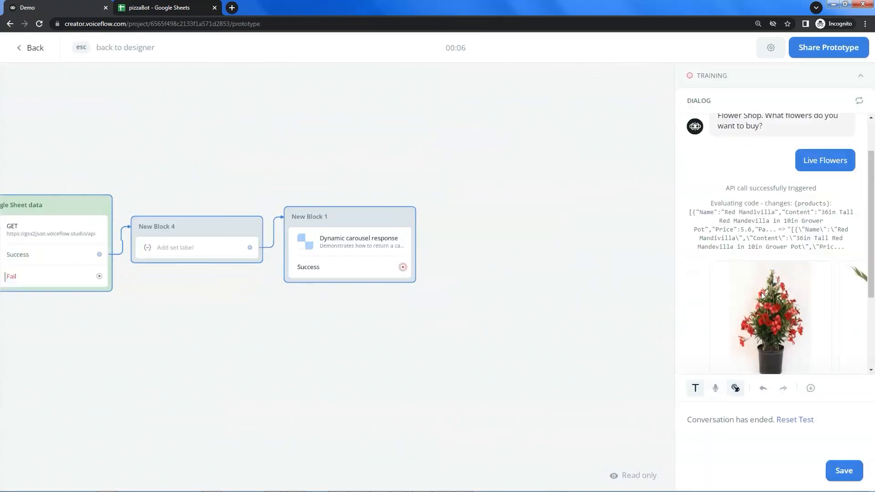
Step: Cycle the carousel arrows back to Red Mandivilla and open its Buy Product payment page
{"action": "scroll", "scroll_direction": "down", "scroll_amount": 3}
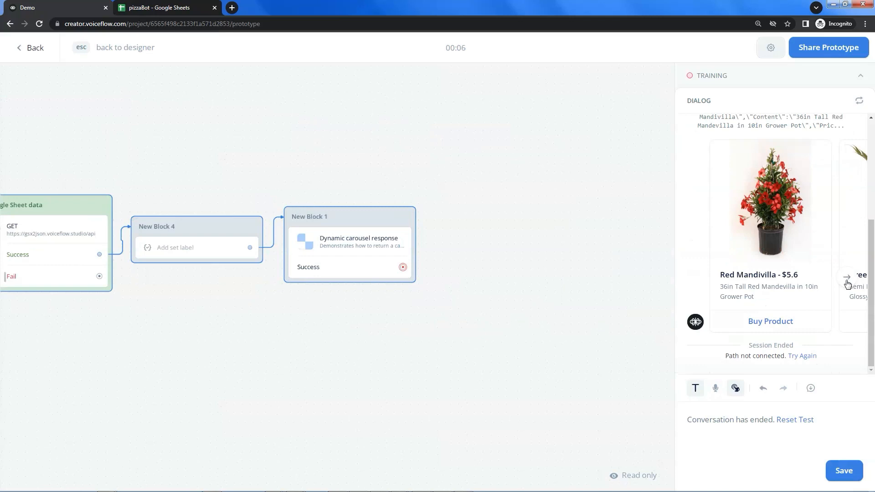
{"action": "left_click", "coordinate": [847, 277]}
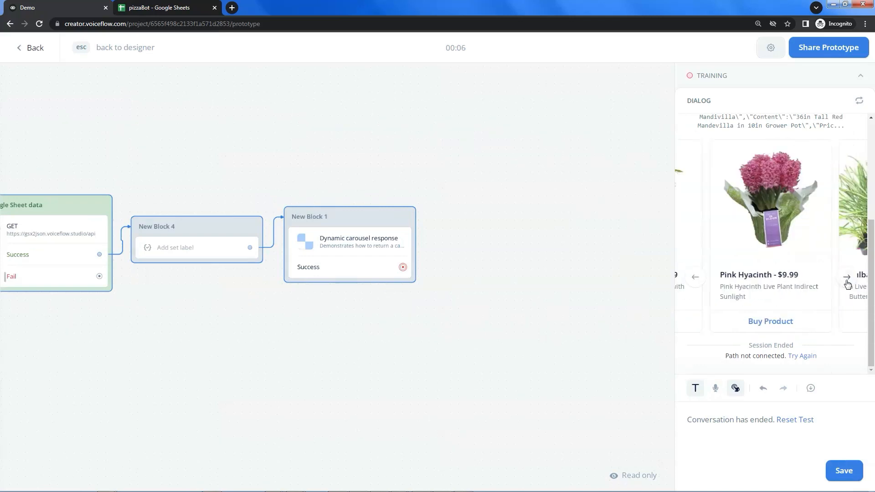
{"action": "left_click", "coordinate": [847, 277]}
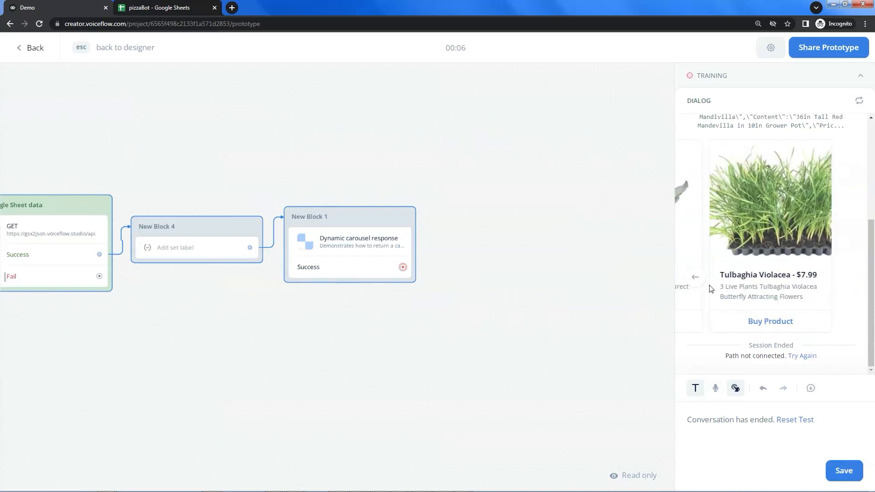
{"action": "left_click", "coordinate": [694, 277]}
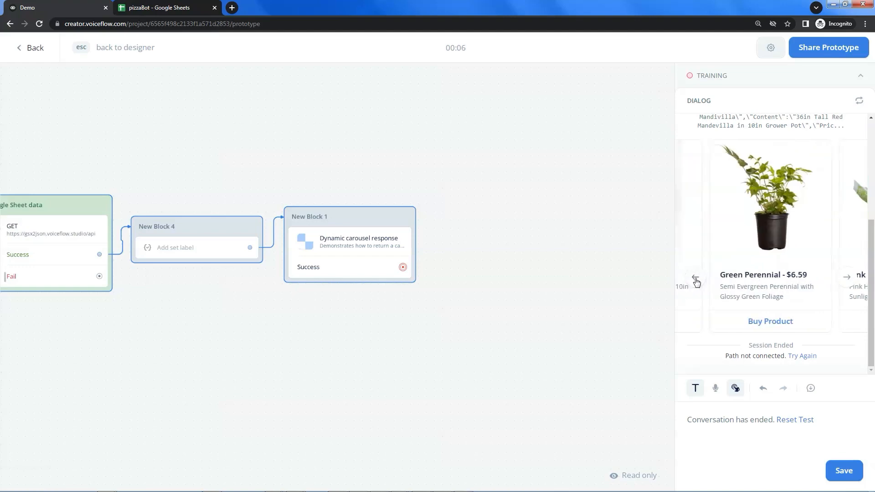
{"action": "left_click", "coordinate": [695, 282]}
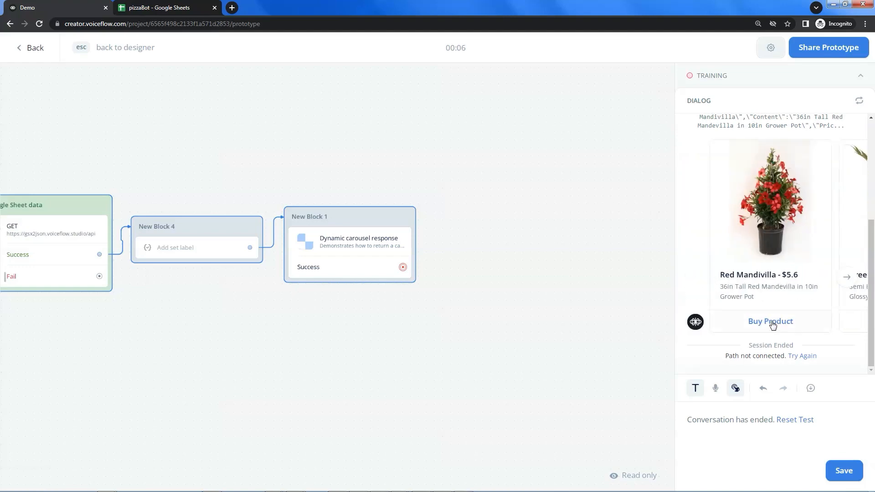
{"action": "left_click", "coordinate": [770, 321]}
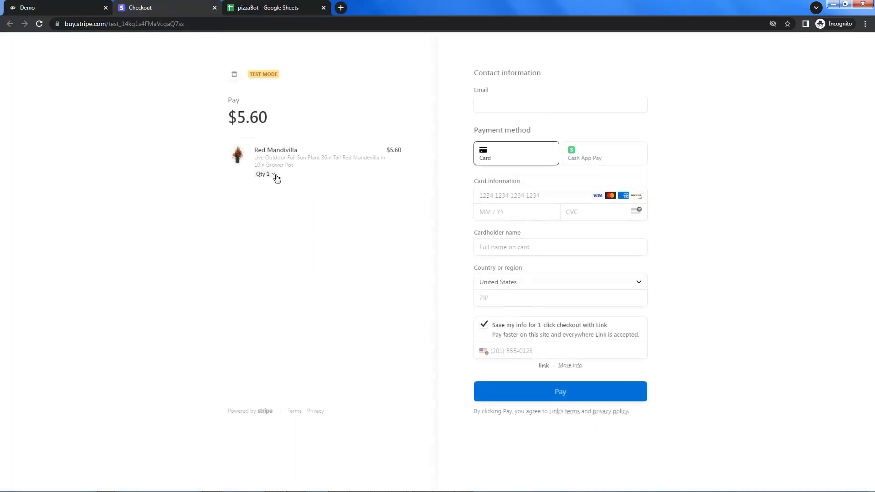
Step: Raise the Red Mandivilla checkout quantity from 1 to 2
{"action": "left_click", "coordinate": [473, 261]}
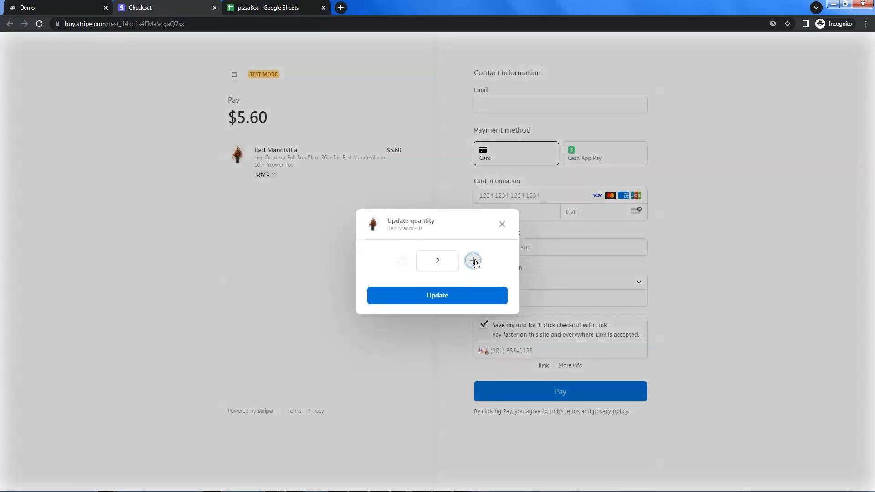
{"action": "left_click", "coordinate": [437, 296]}
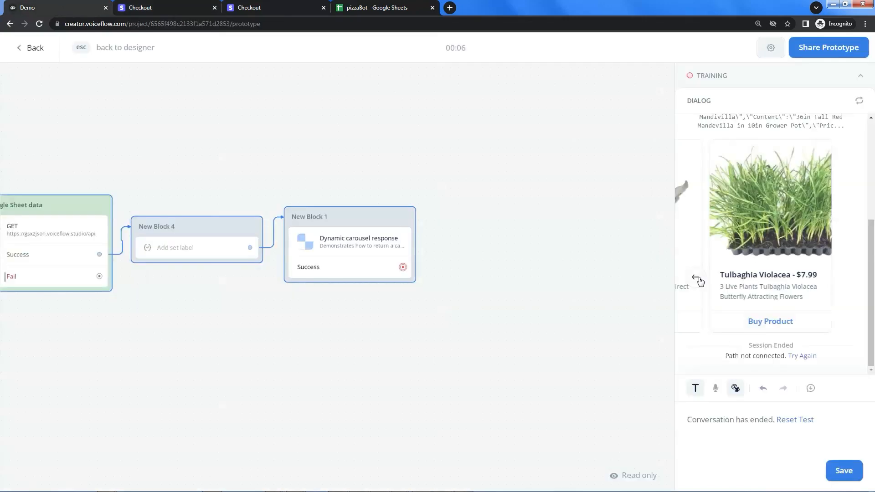
Step: Step the carousel back to Red Mandivilla, then leave the test for the flow canvas
{"action": "left_click", "coordinate": [698, 280]}
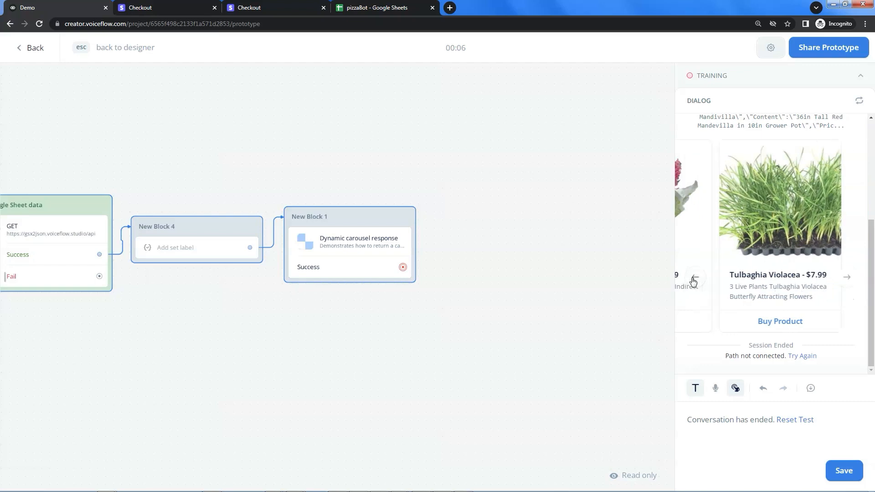
{"action": "left_click", "coordinate": [693, 277]}
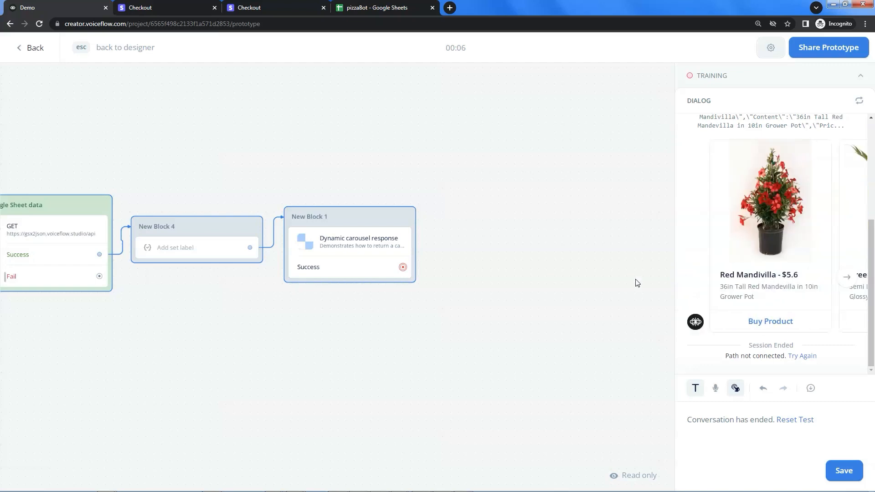
{"action": "left_click", "coordinate": [125, 47]}
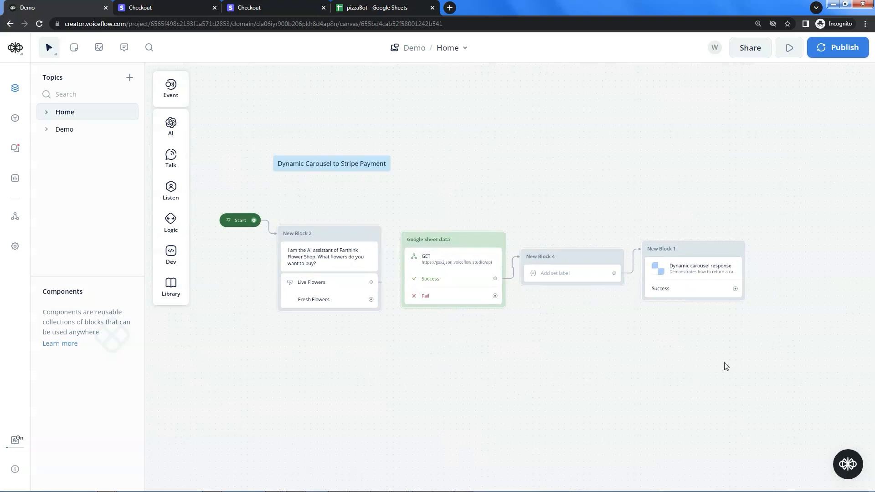
{"action": "mouse_move", "coordinate": [686, 356]}
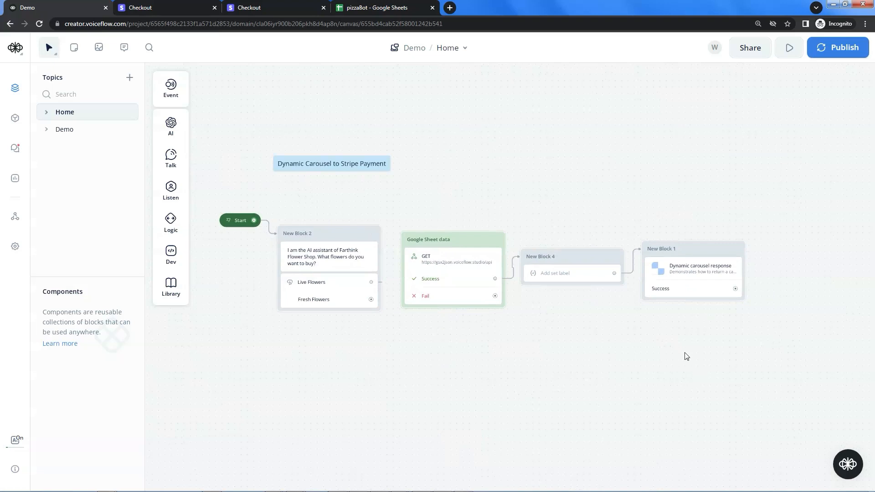